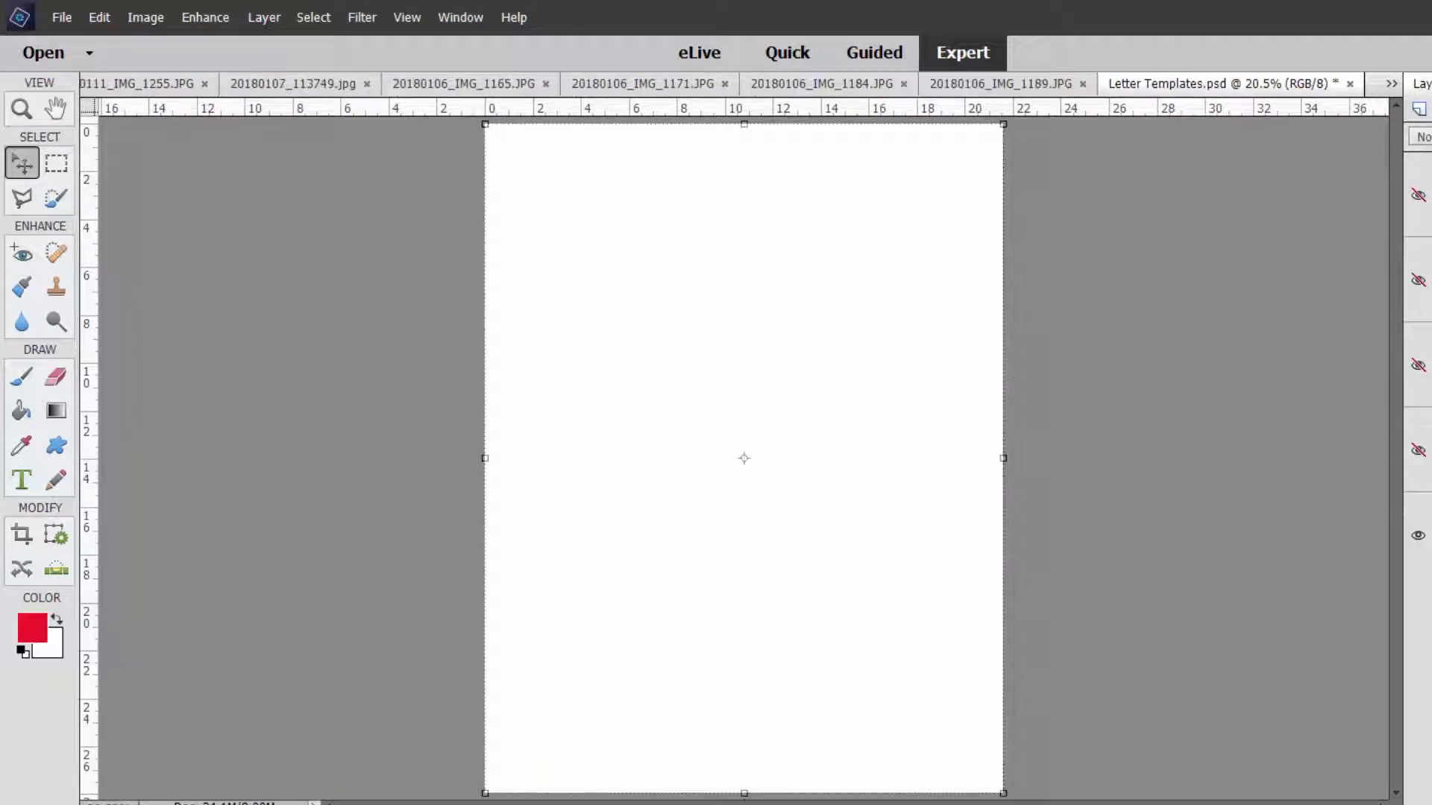
mouse_move(1334, 333)
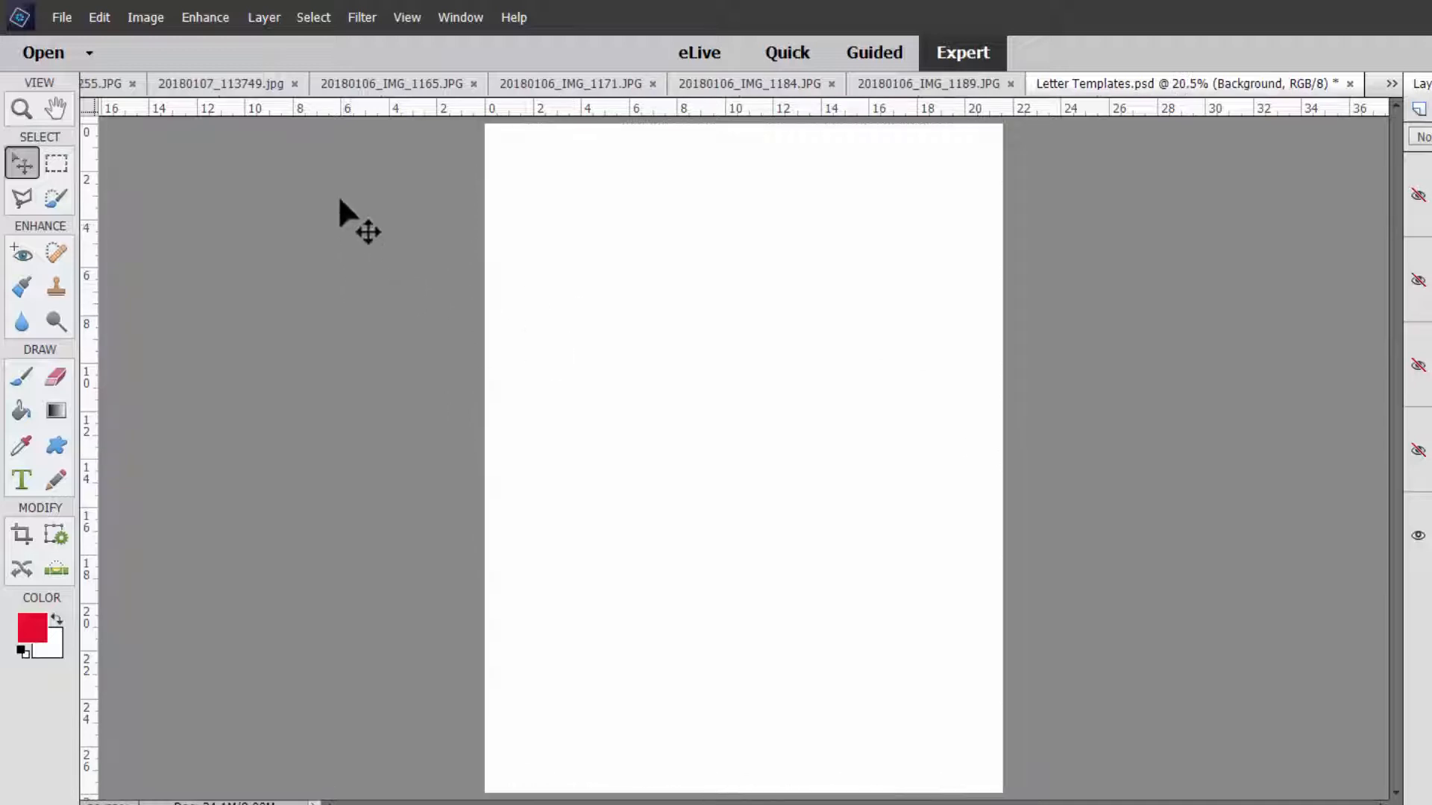
mouse_move(507, 497)
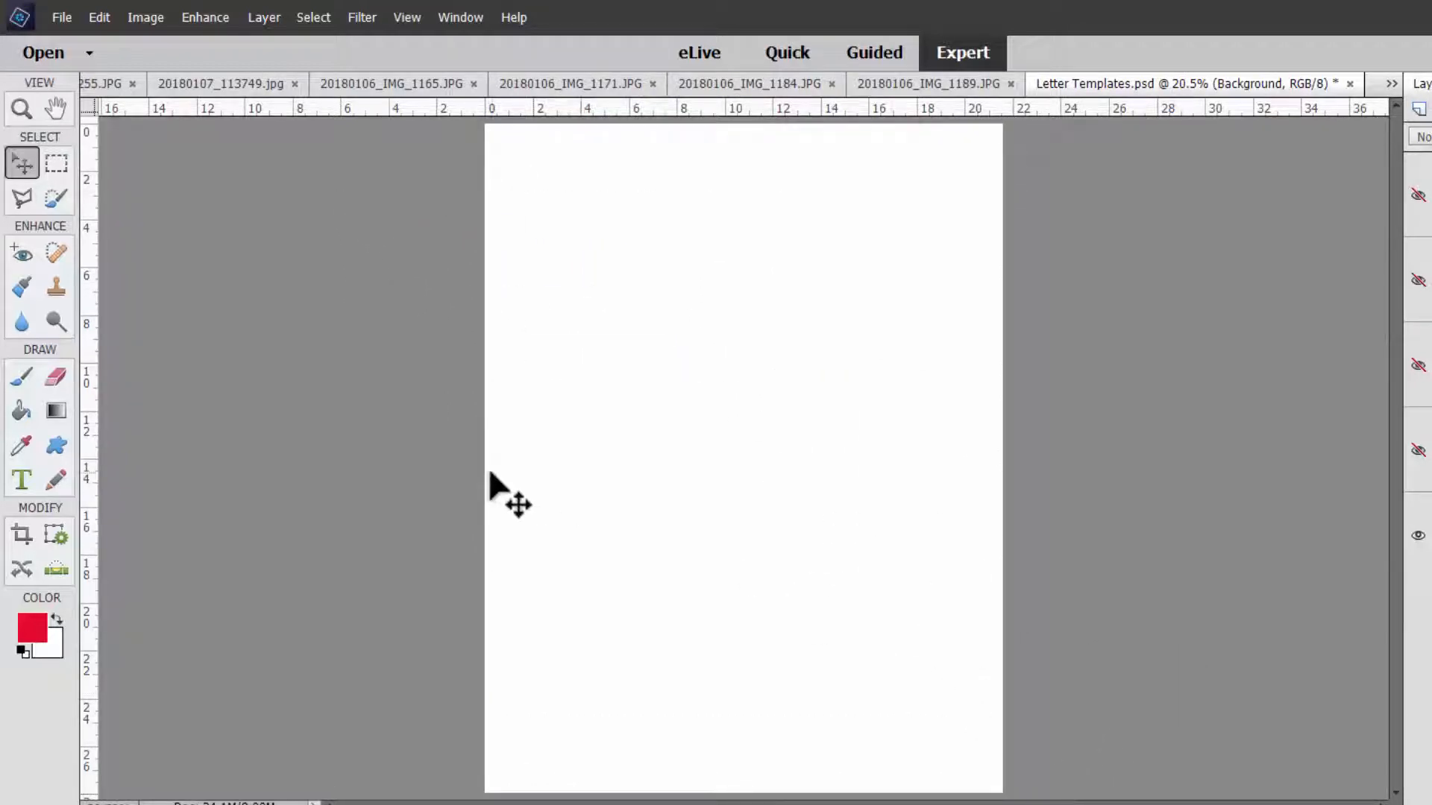
mouse_move(383, 516)
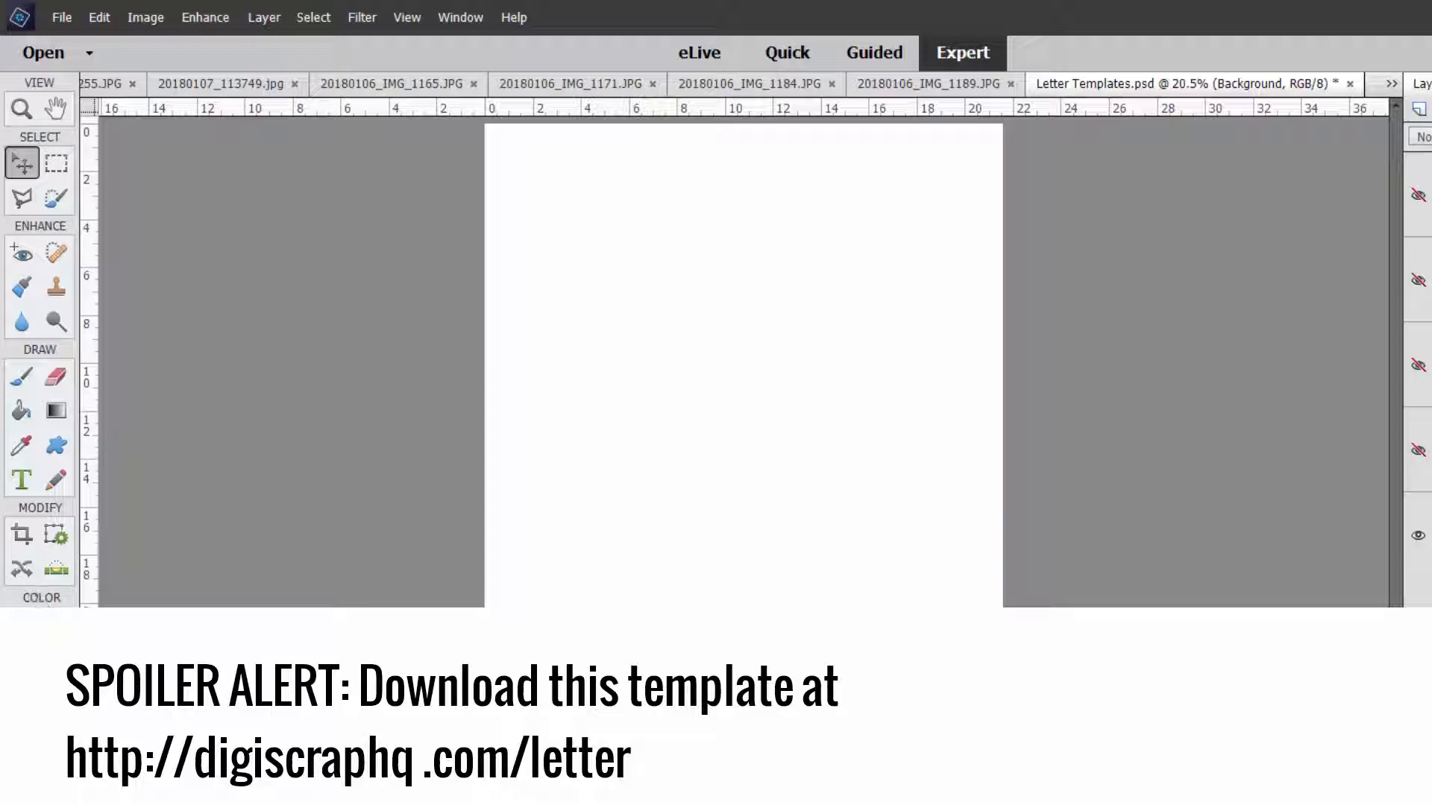
mouse_move(36, 470)
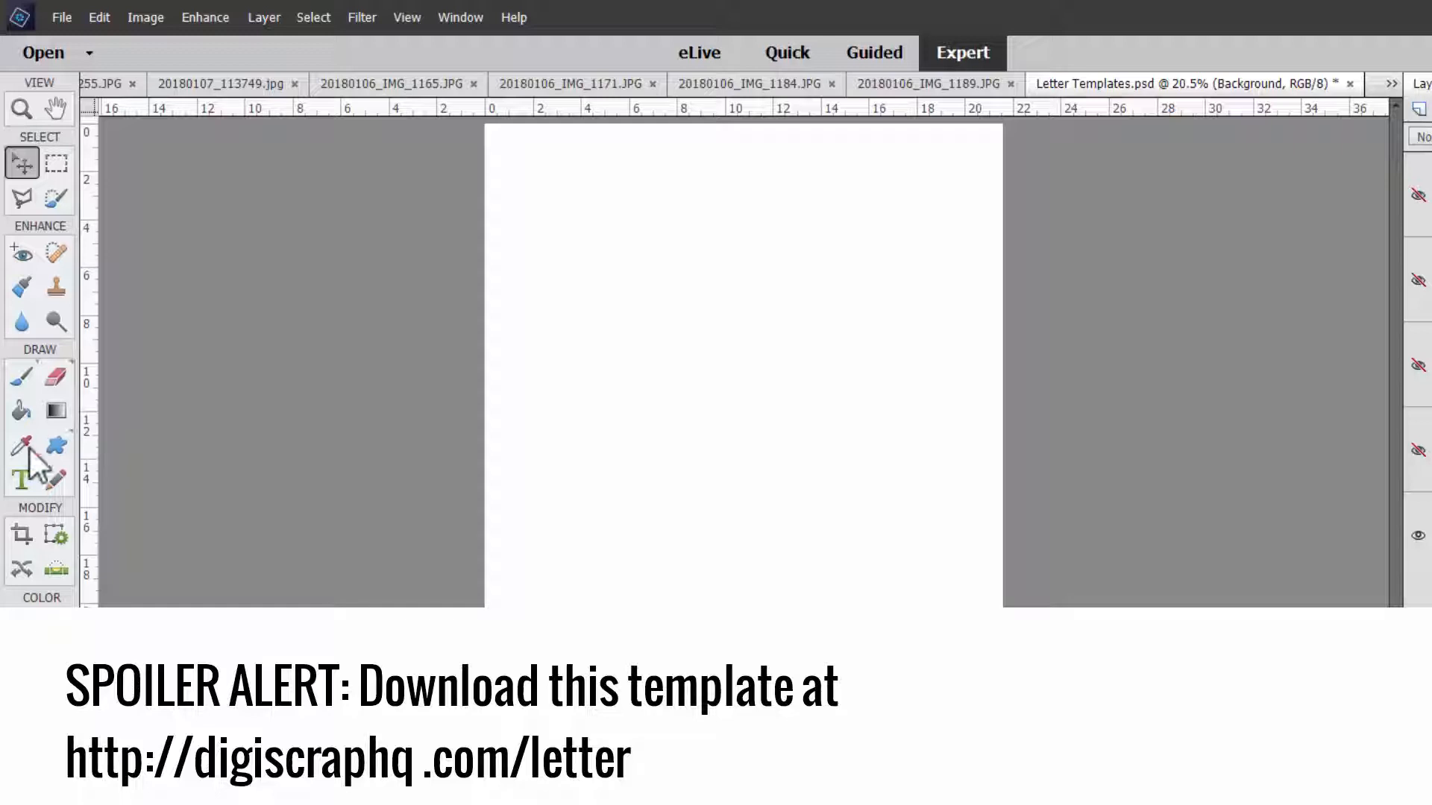
Select the Rectangle shape tool to draw fixed-size rectangles.
click(54, 446)
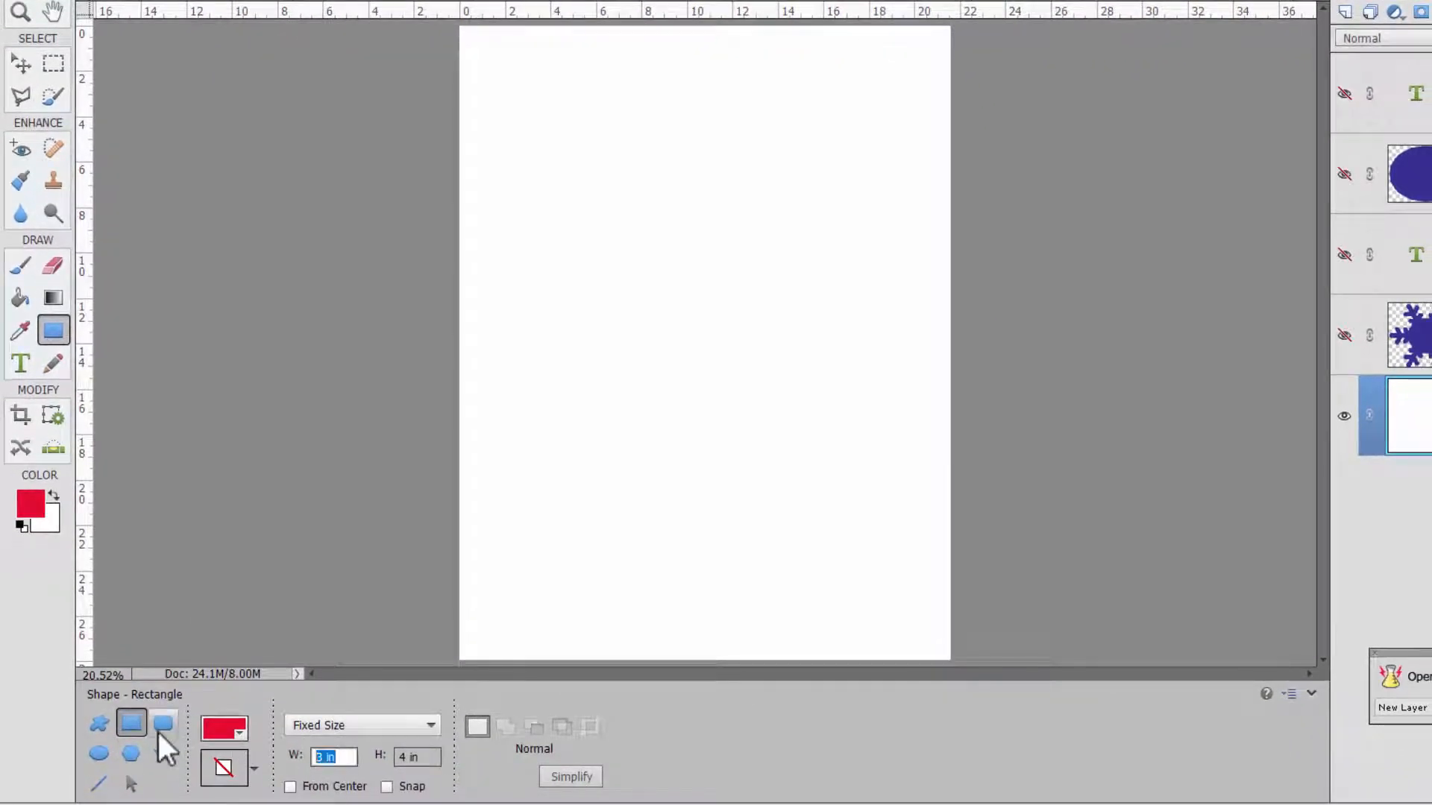
Draw a fixed-size 6 in wide red rectangle and line it up under the other.
text(6 in)
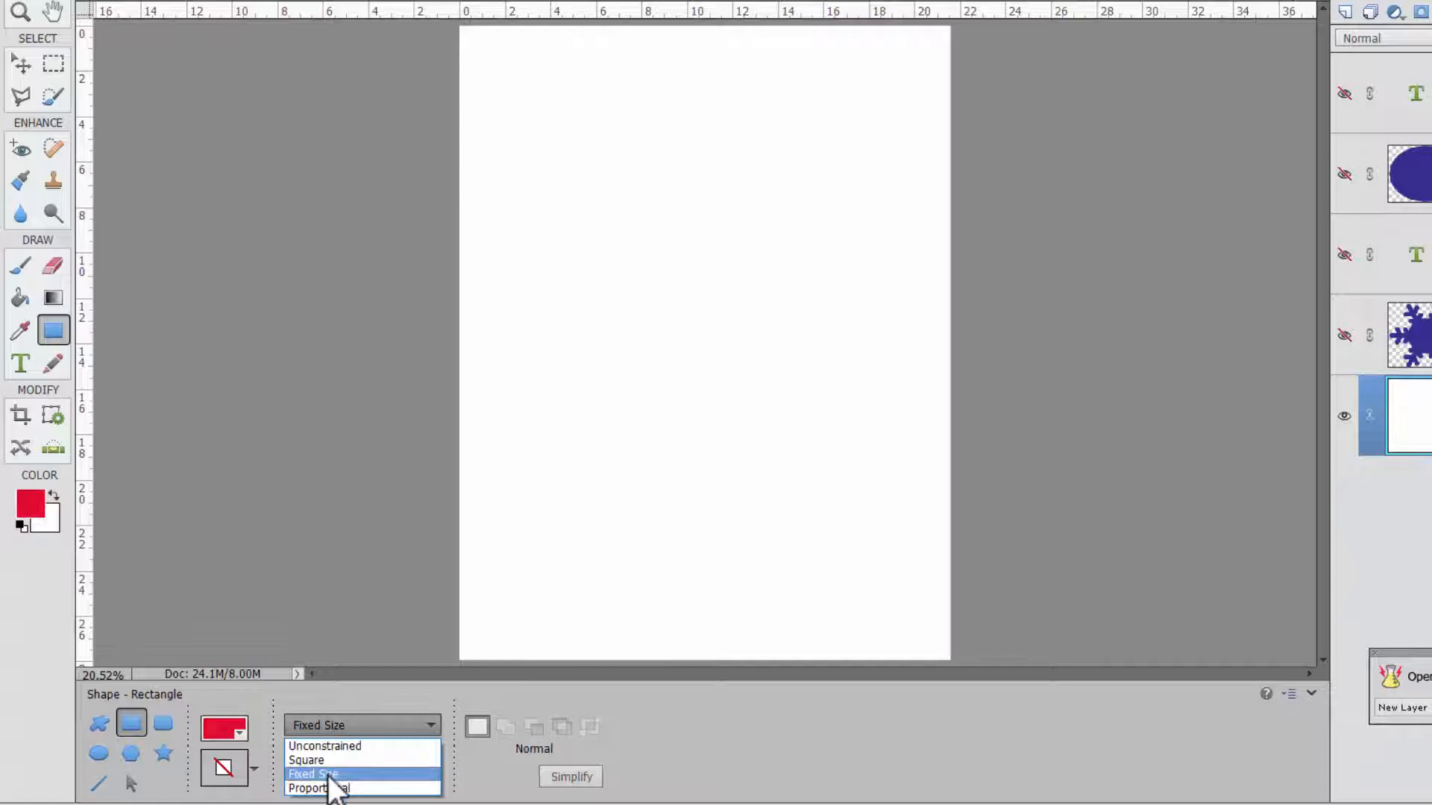
click(314, 774)
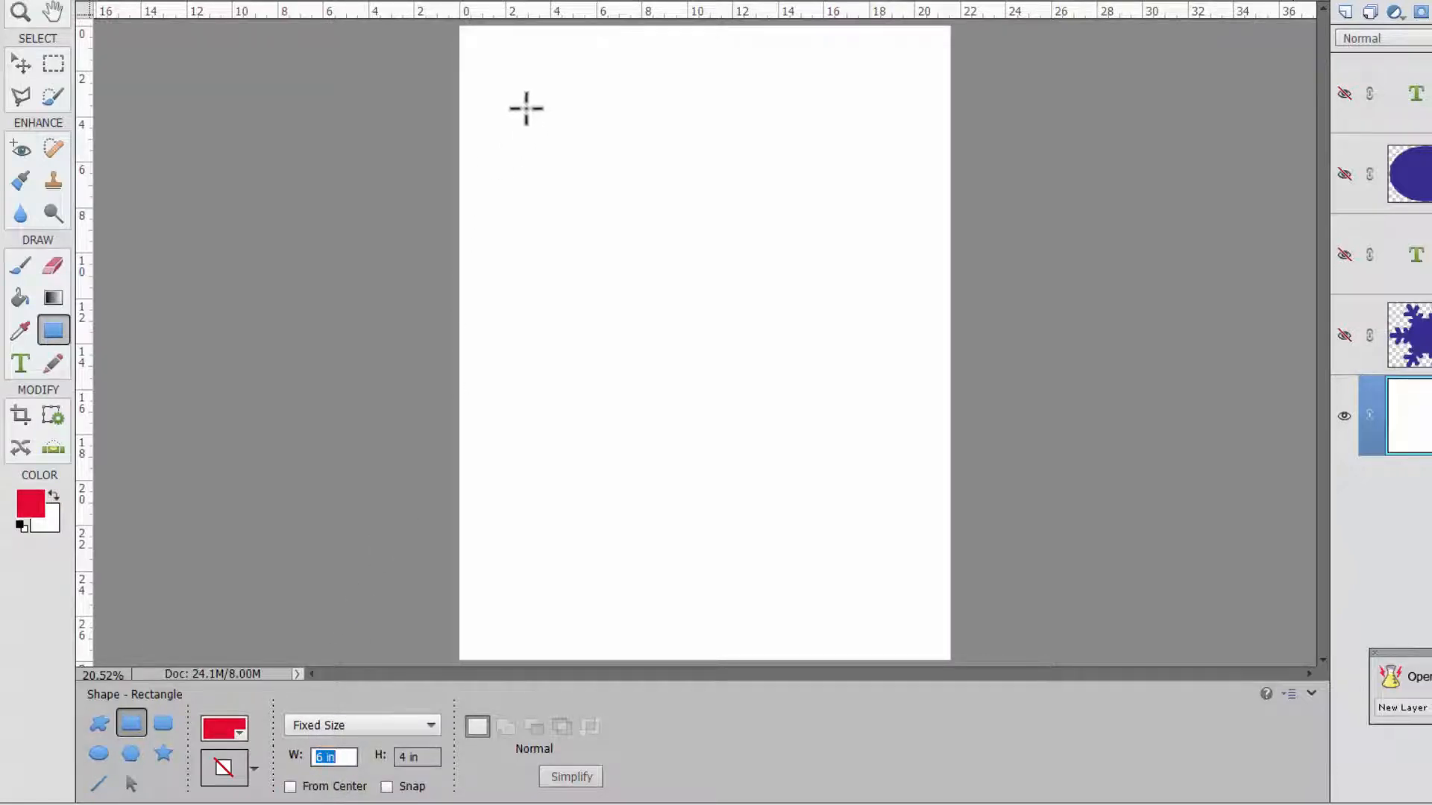
drag(526, 110, 871, 340)
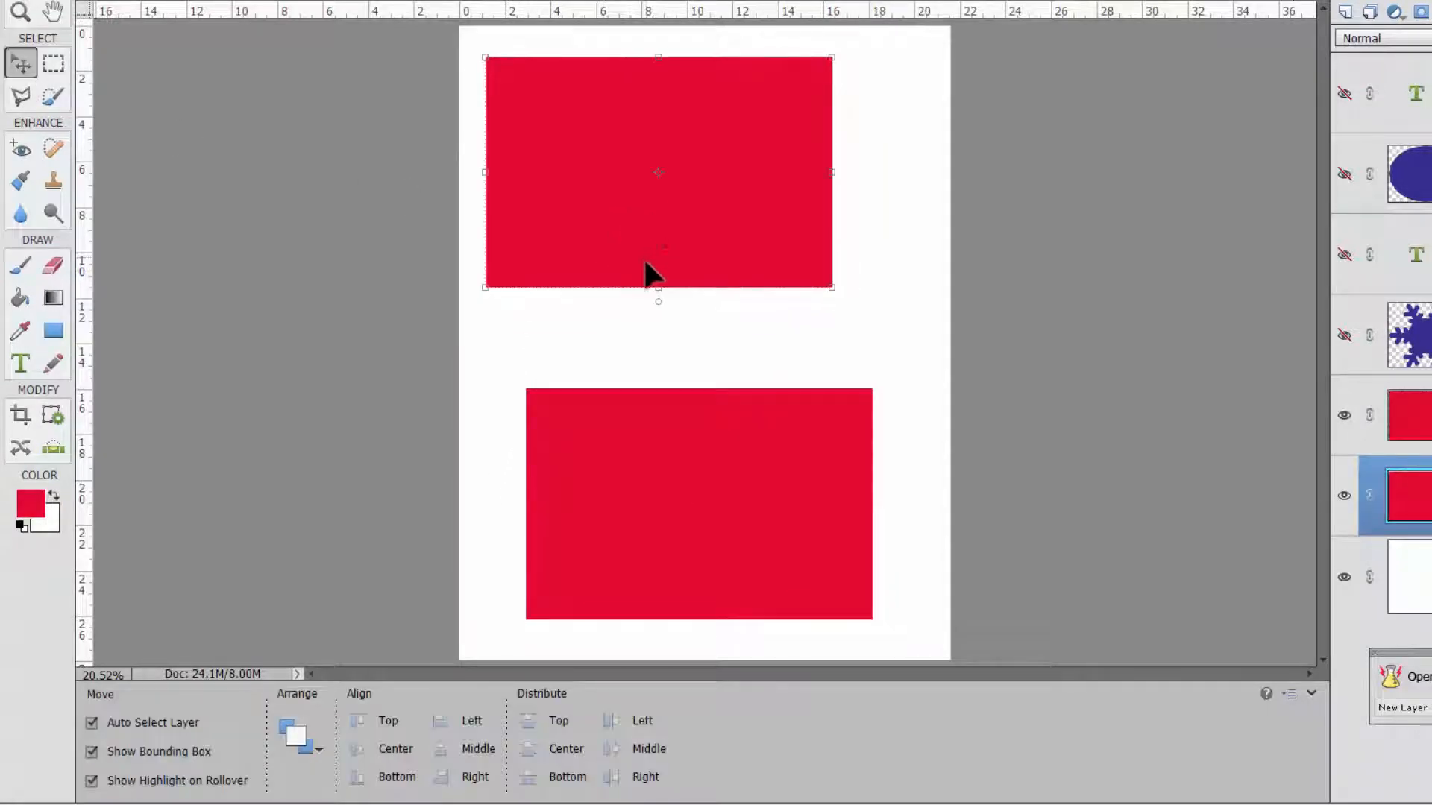
drag(699, 507, 658, 414)
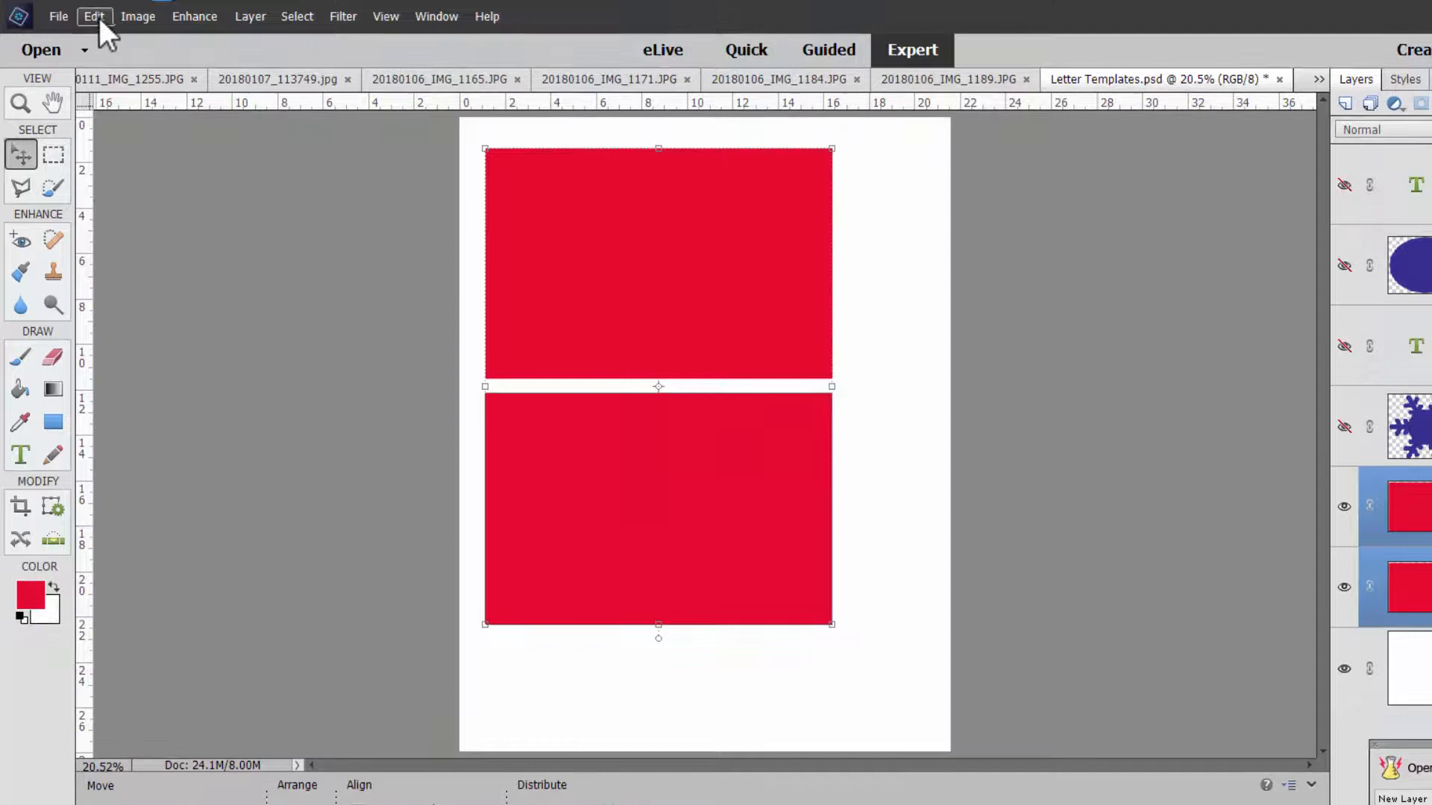
Rotate the red rectangle layers a quarter turn to stand upright.
click(138, 16)
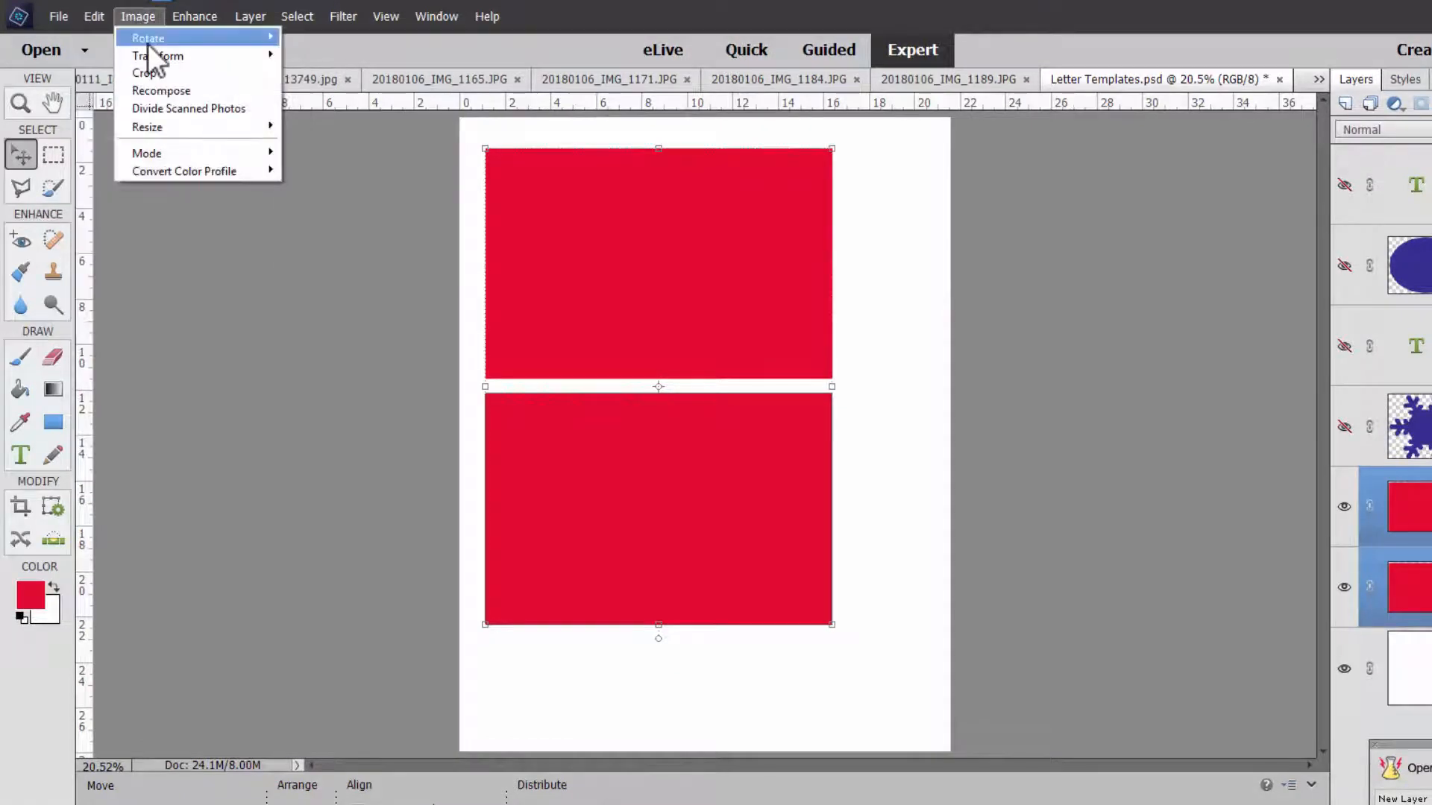
mouse_move(148, 37)
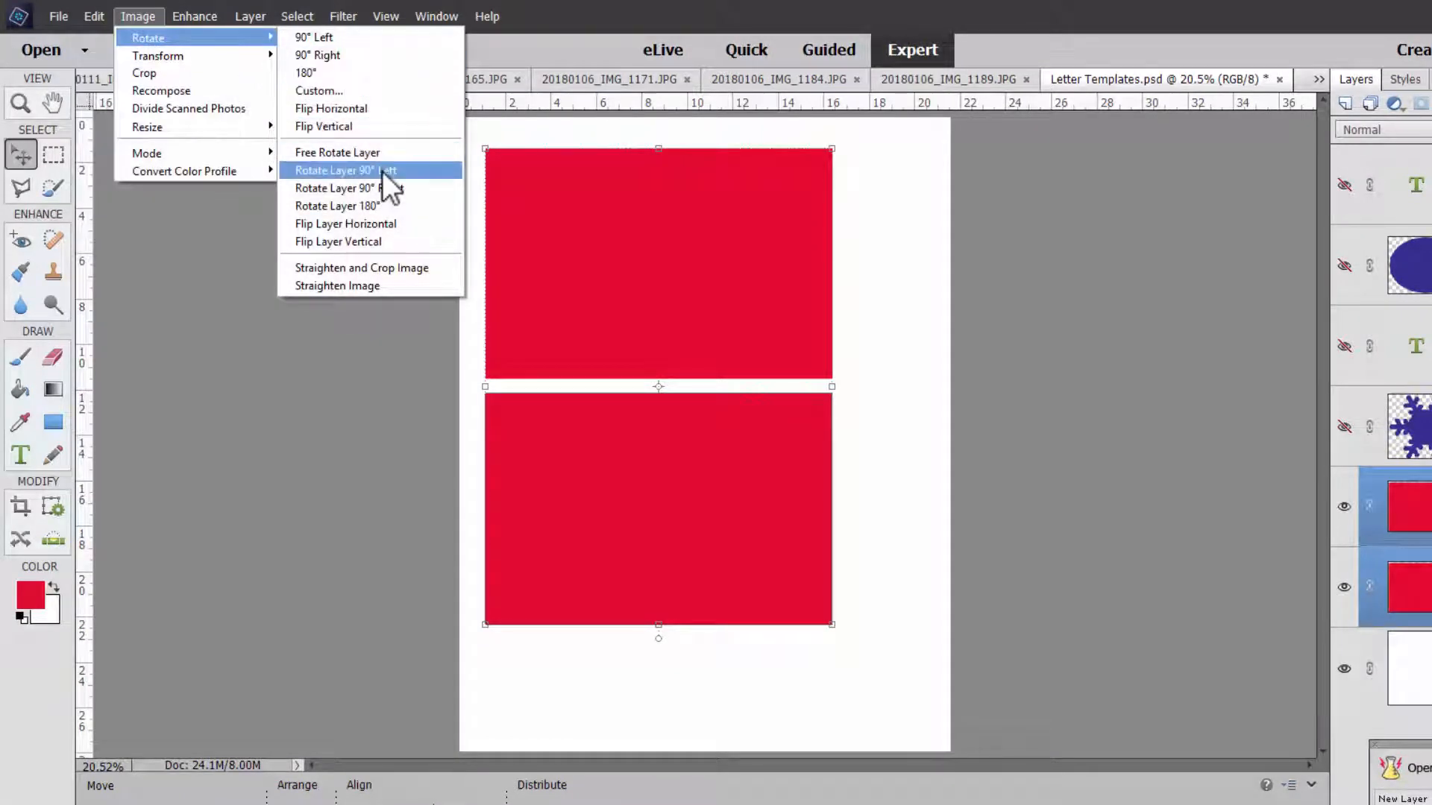
click(345, 171)
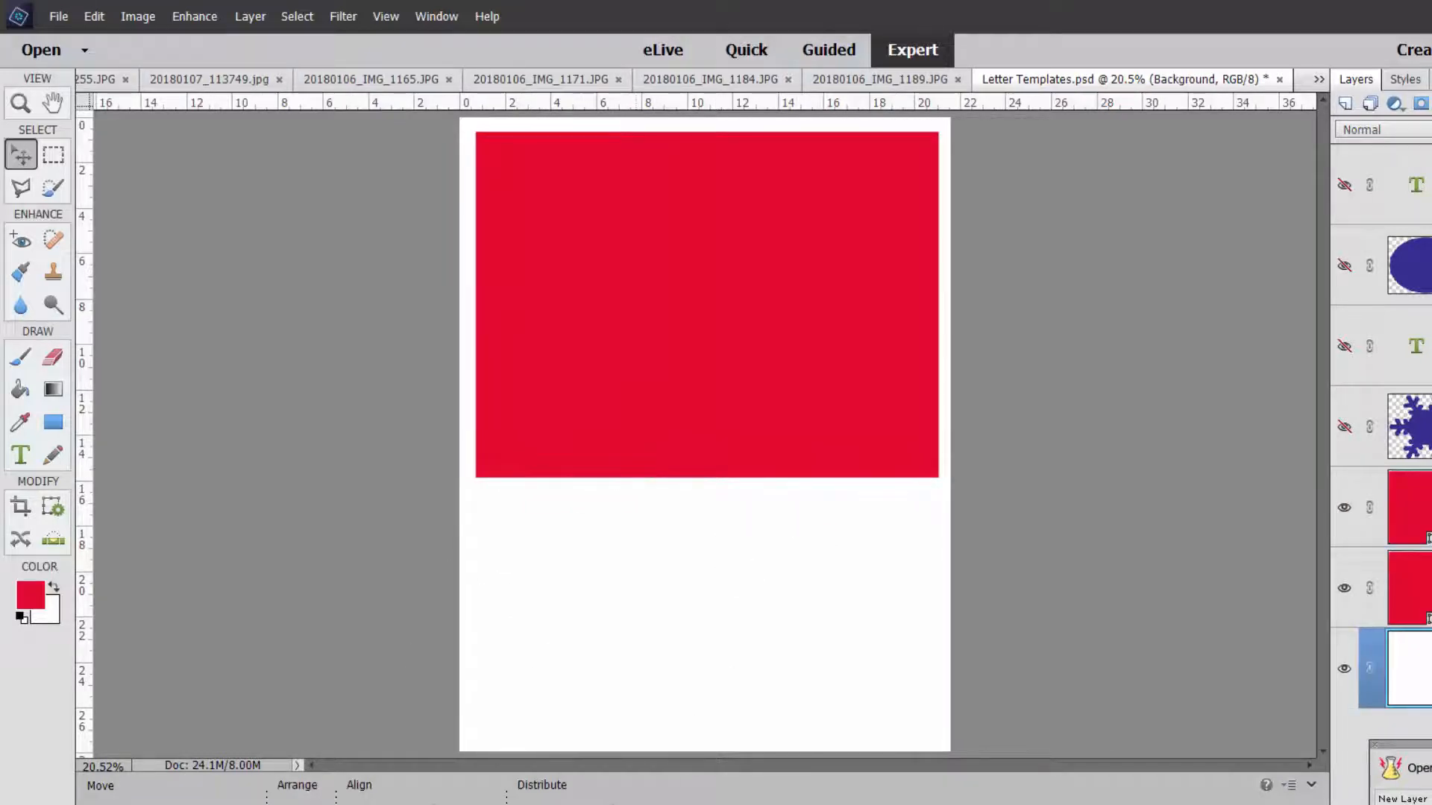
Draw a third red rectangle and move it up beneath the top pair.
drag(537, 666, 883, 749)
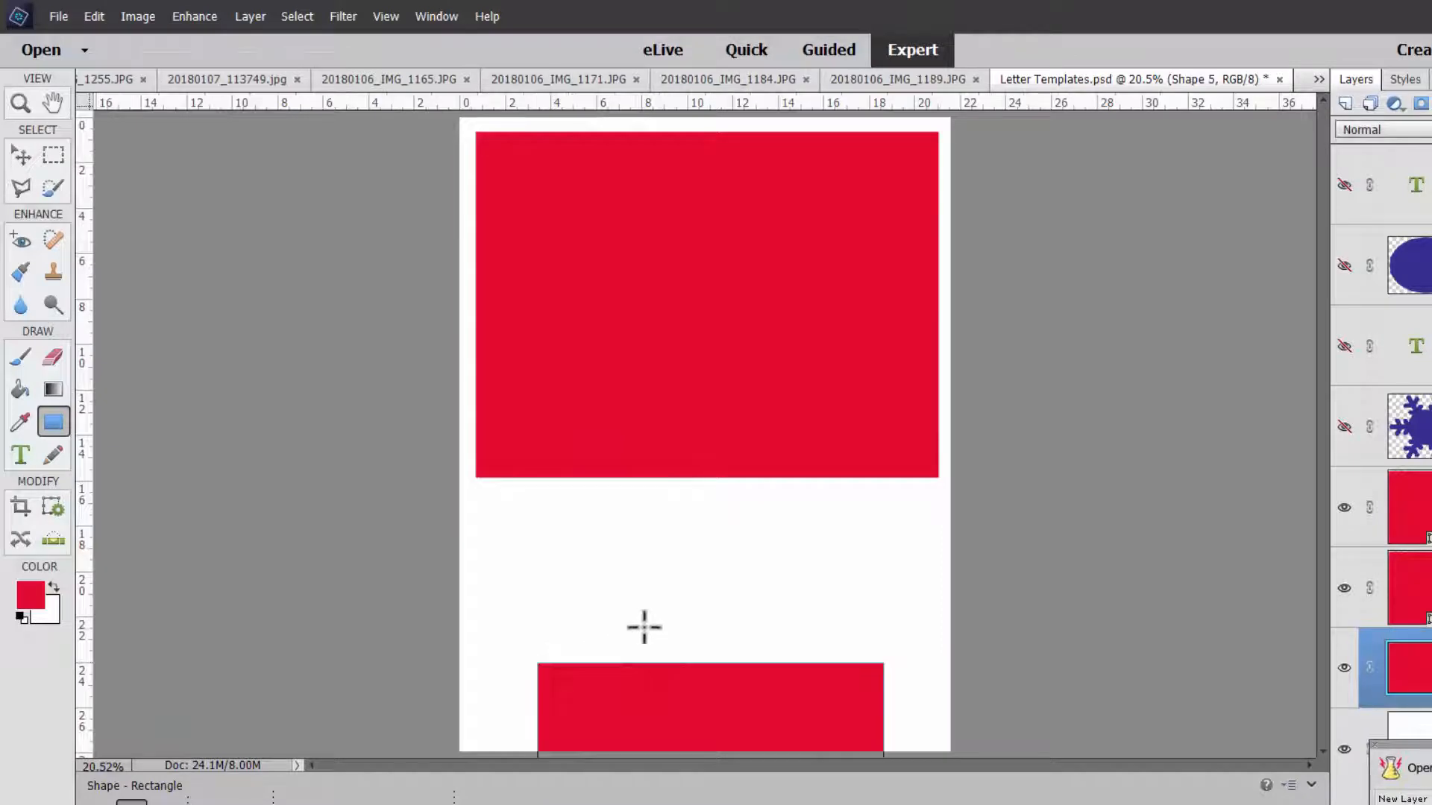
click(20, 155)
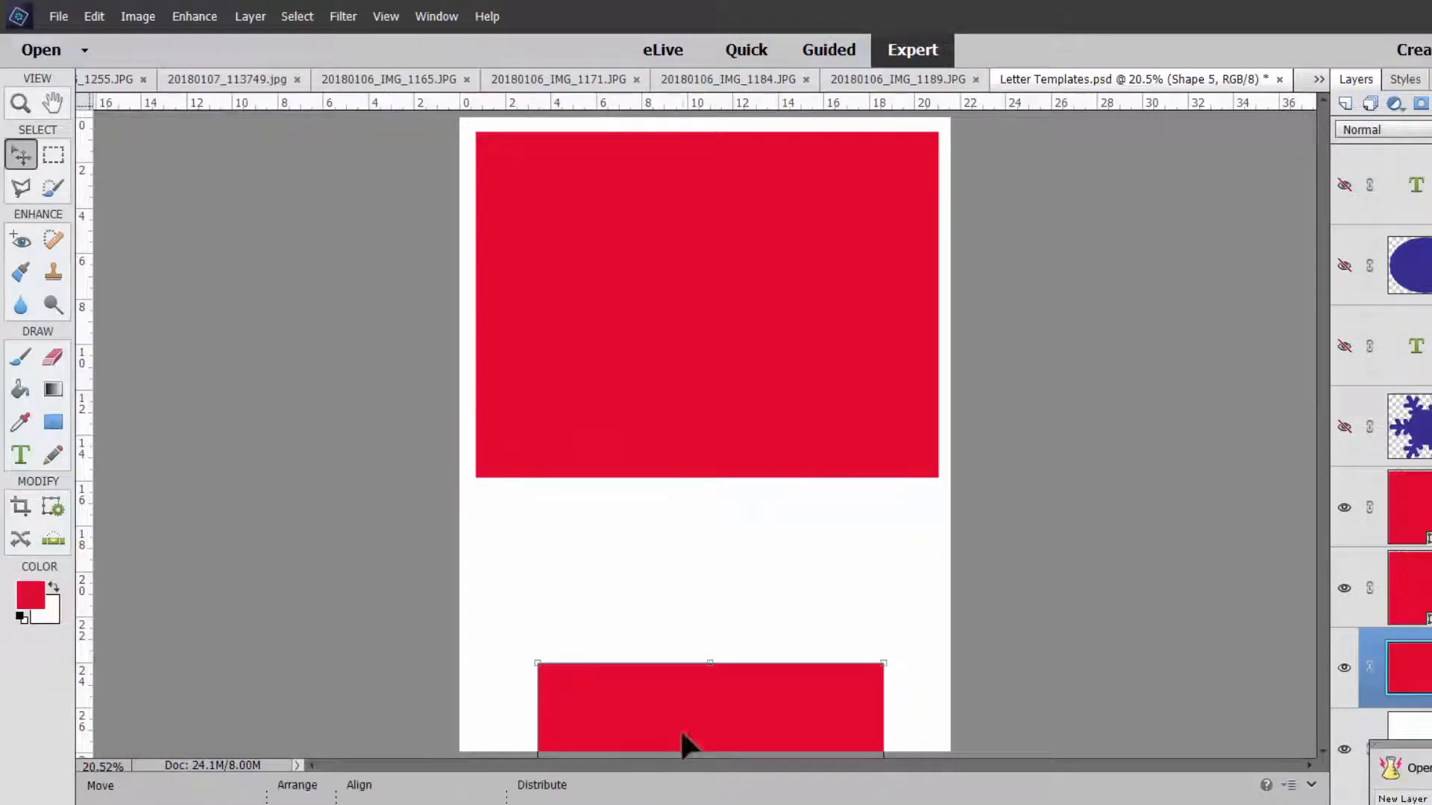
drag(709, 708, 648, 593)
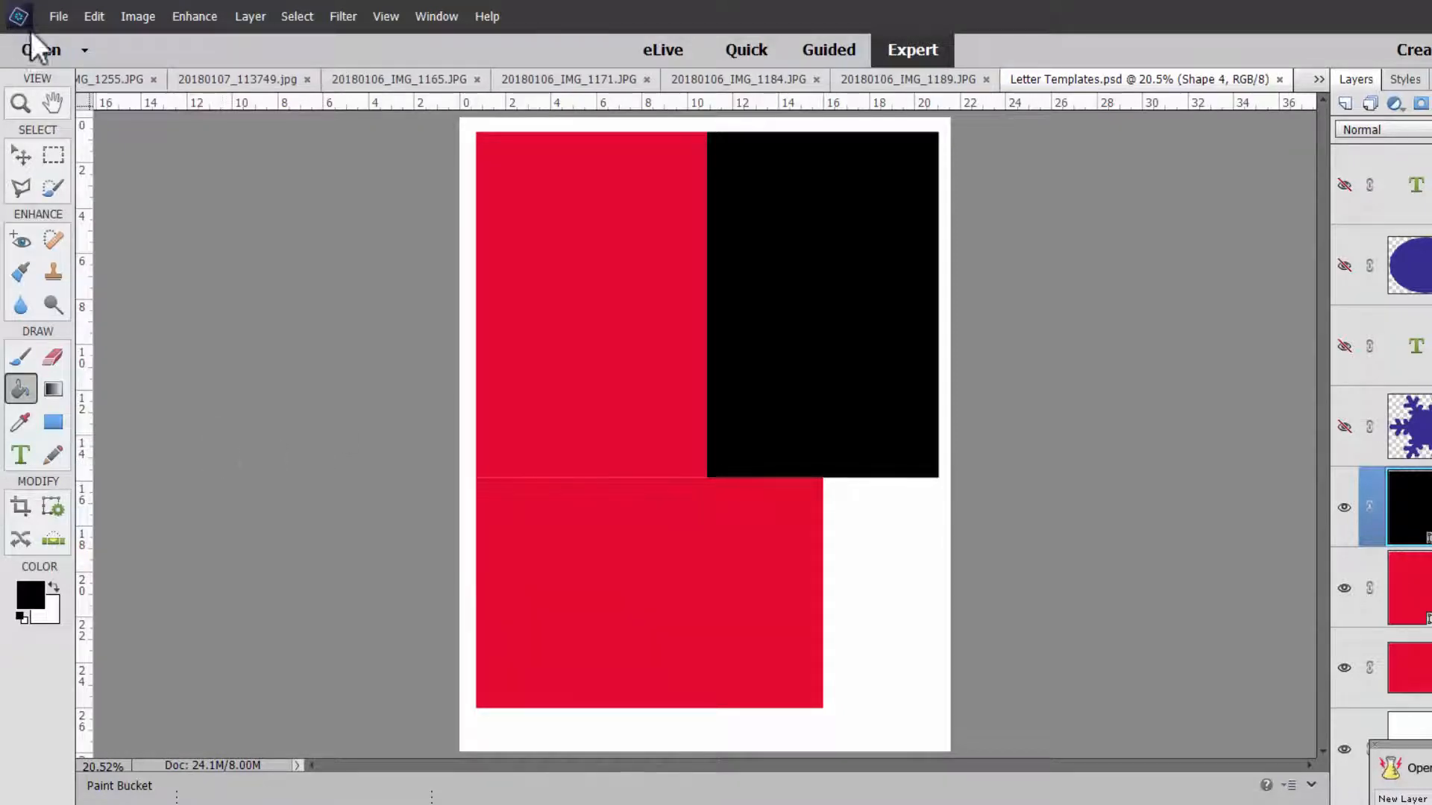
click(58, 16)
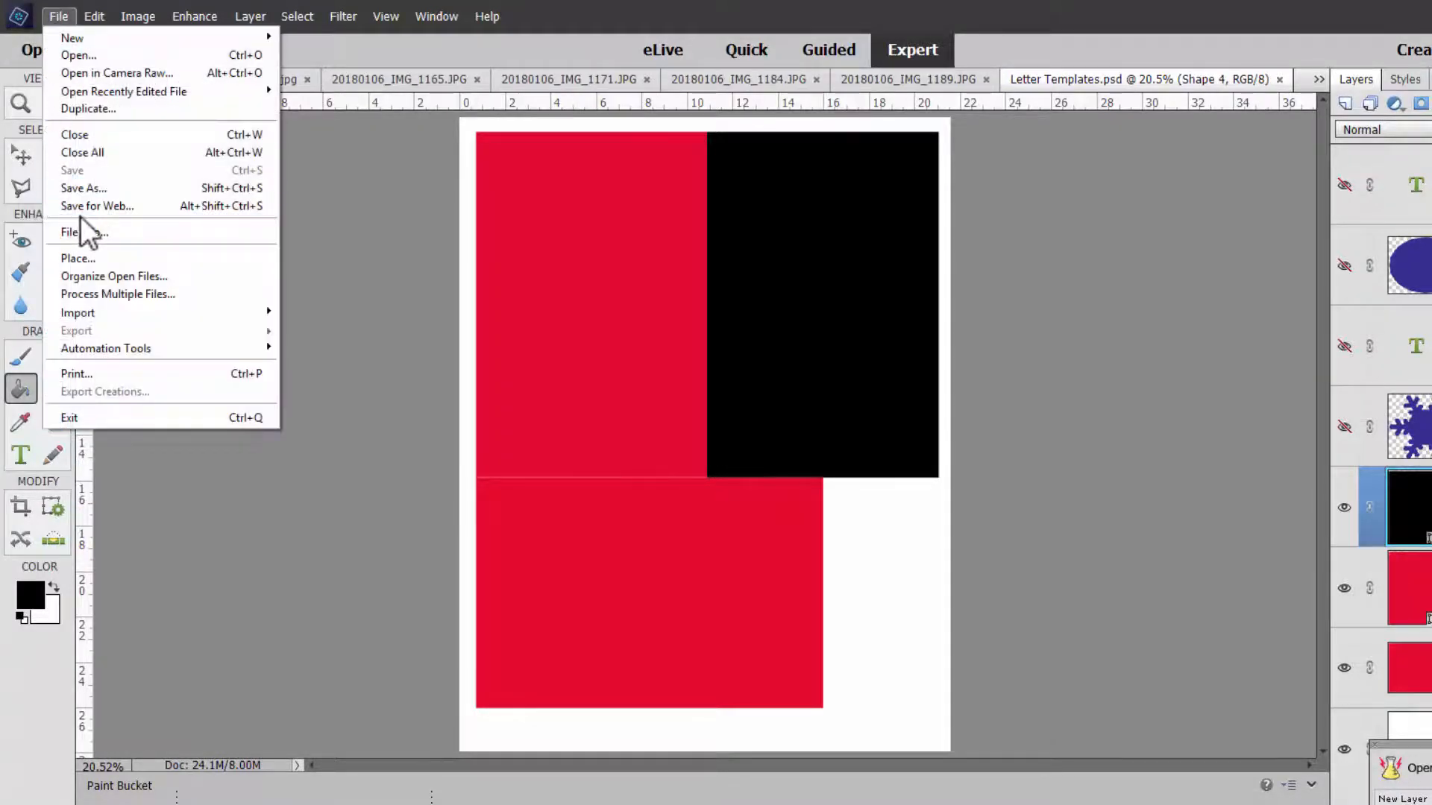
Save as 'Letter Templates mixed.psd' and delete the lower rectangle.
click(82, 188)
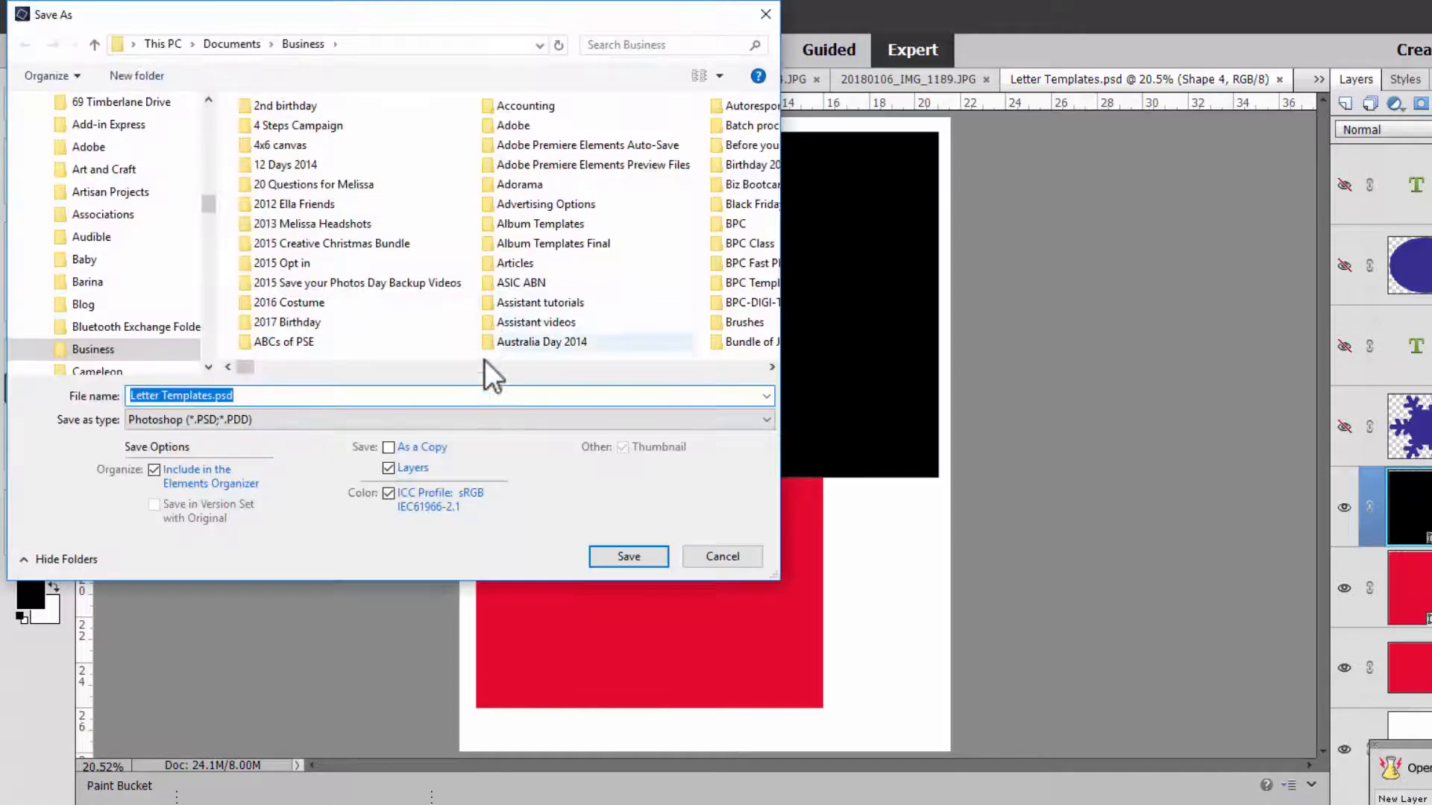
click(628, 556)
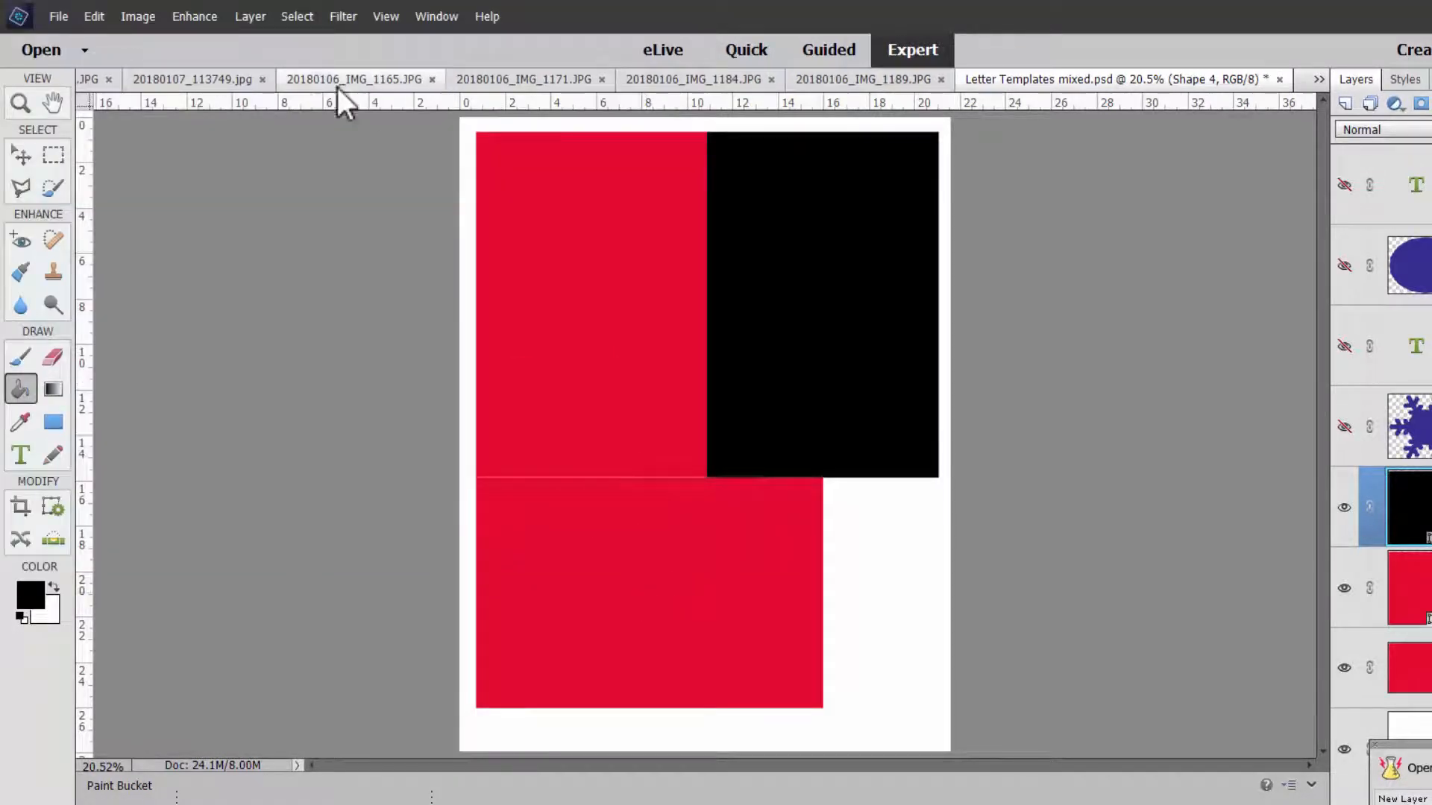
click(20, 154)
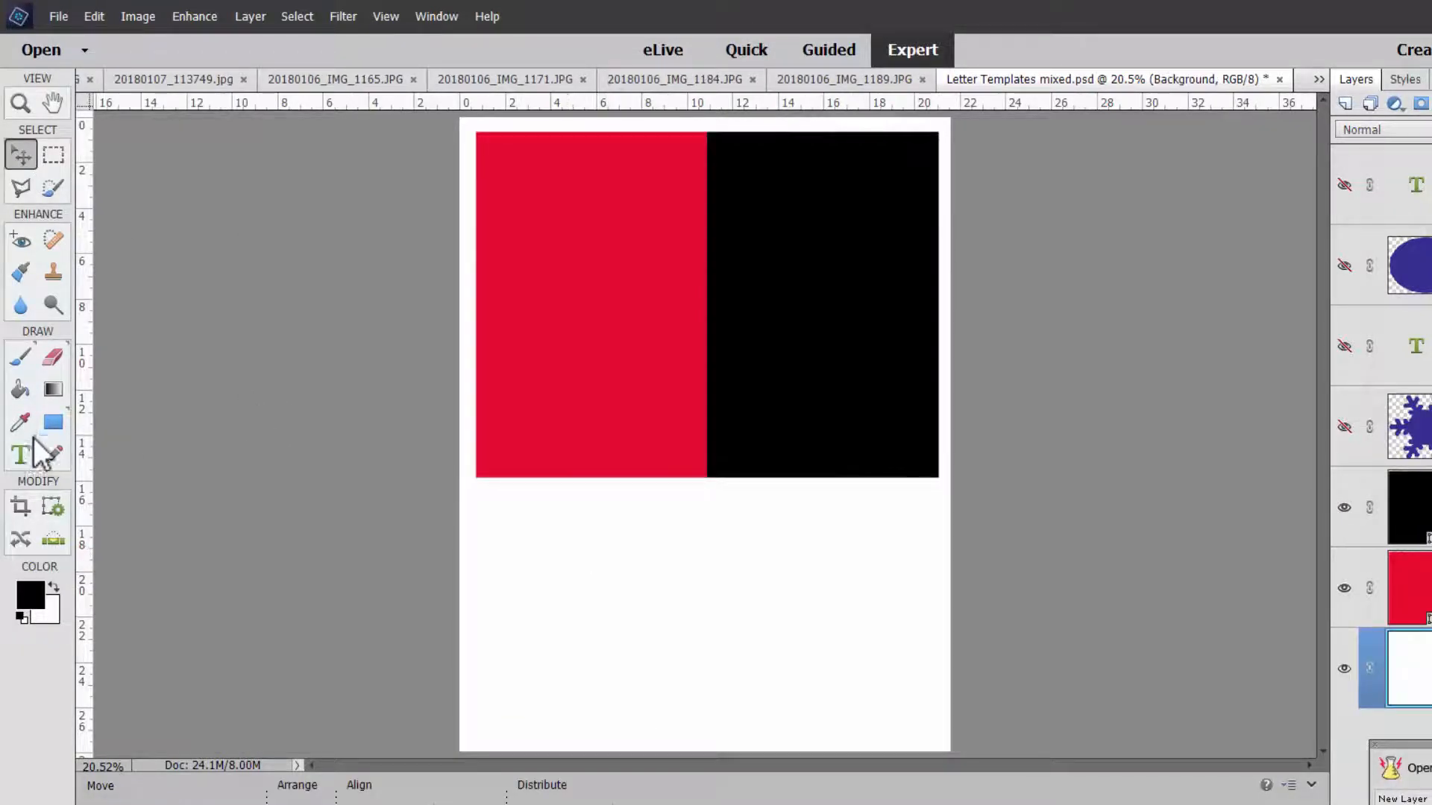
Draw a fixed-size rectangle in the bottom-right gap and choose a blue swatch.
click(52, 422)
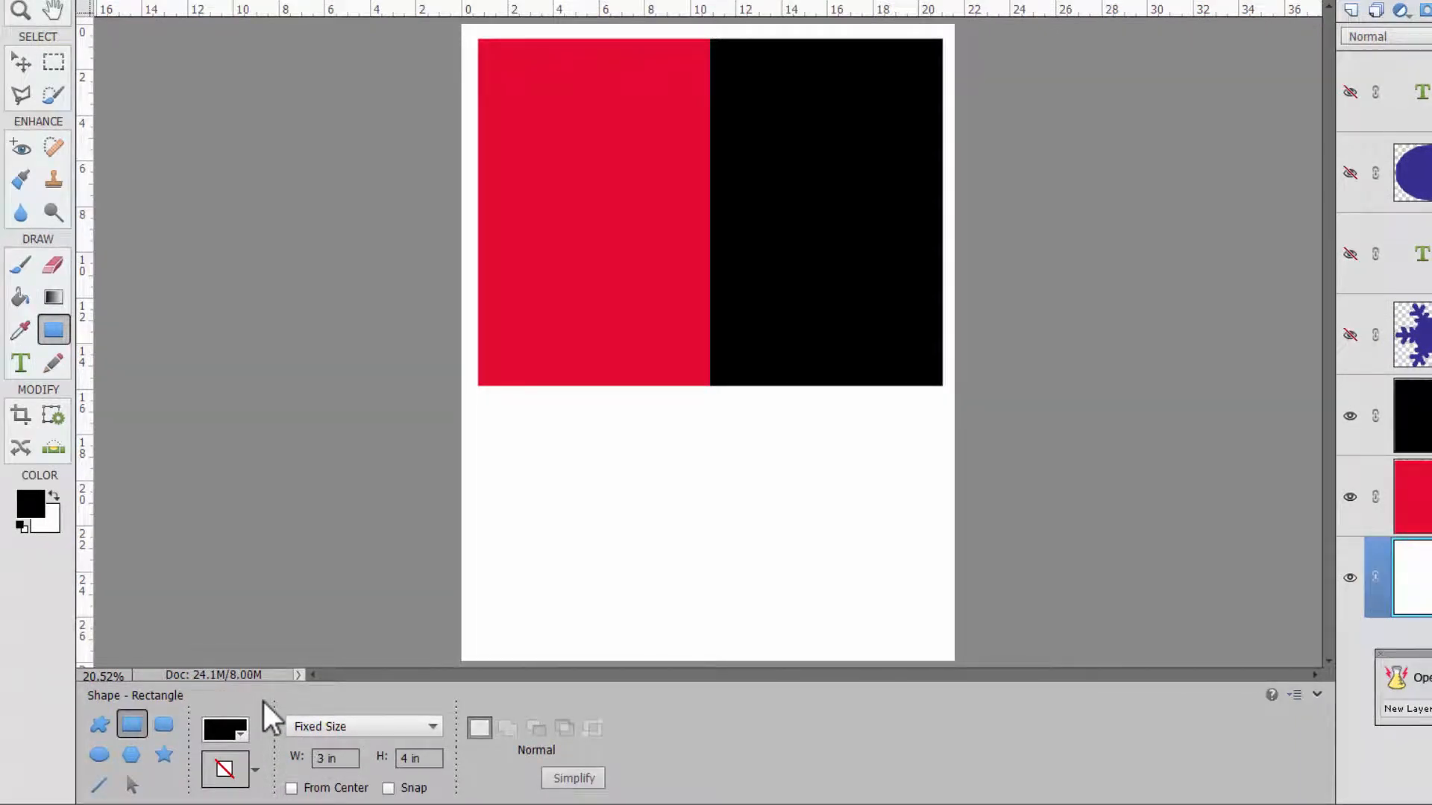
drag(533, 525, 703, 667)
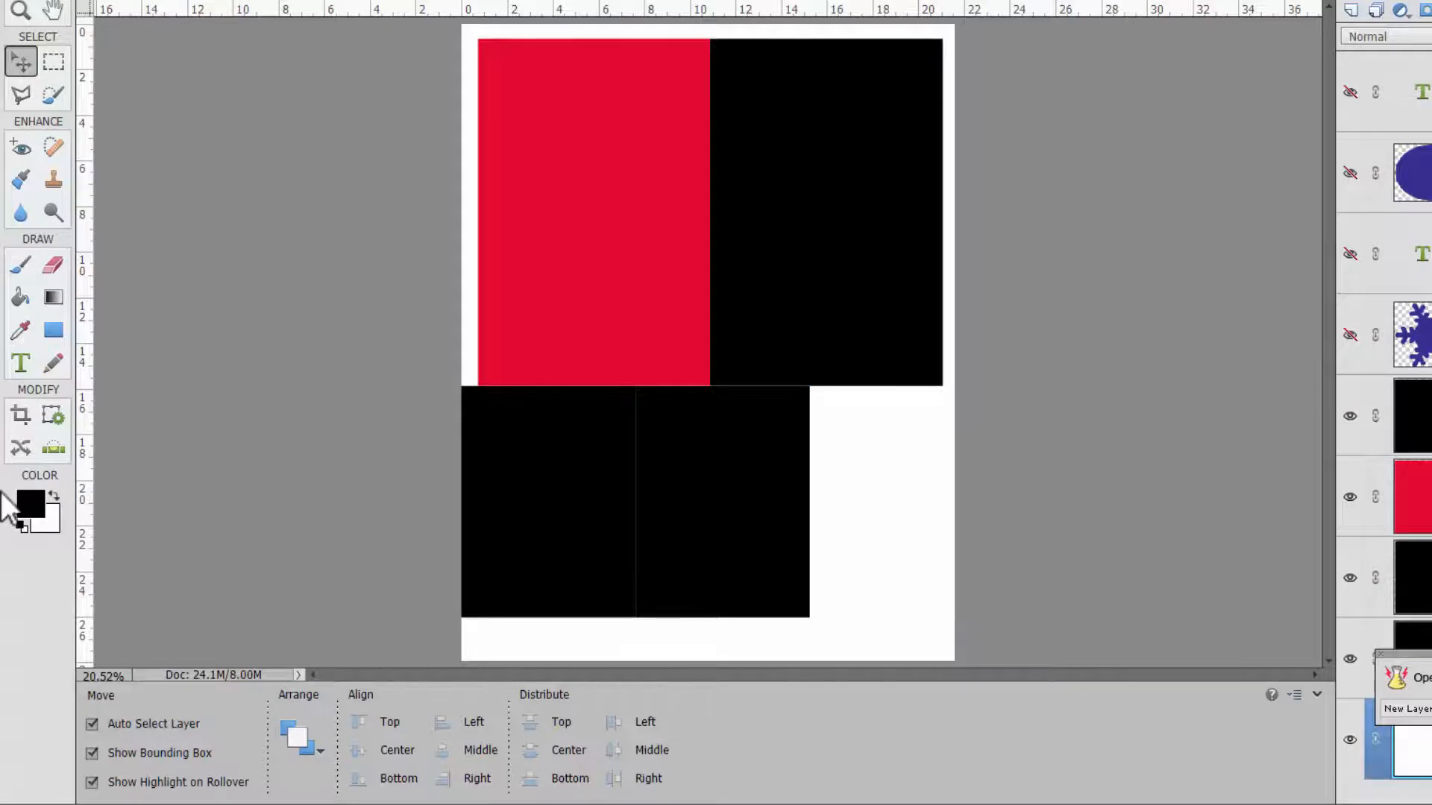
click(27, 502)
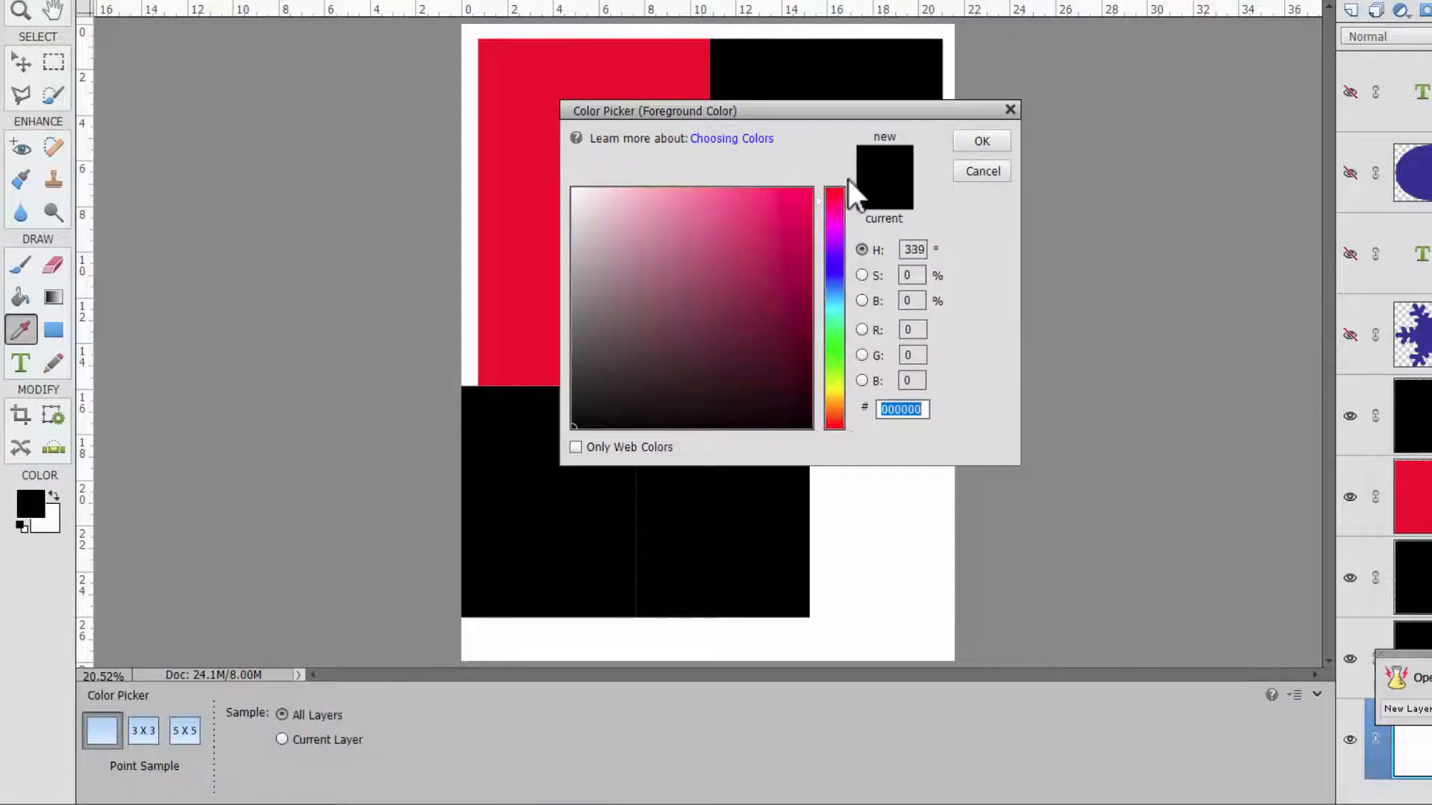
click(981, 171)
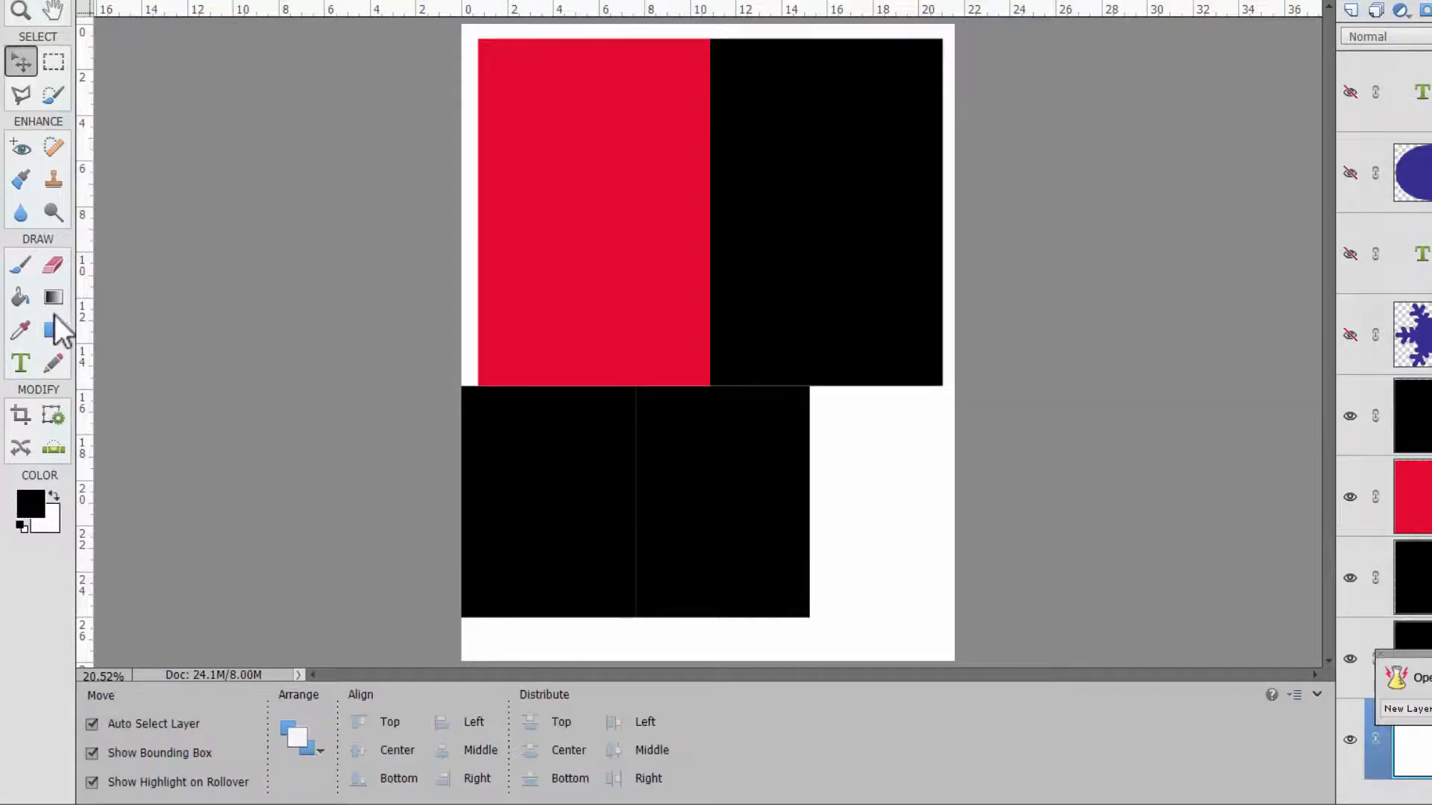
click(53, 329)
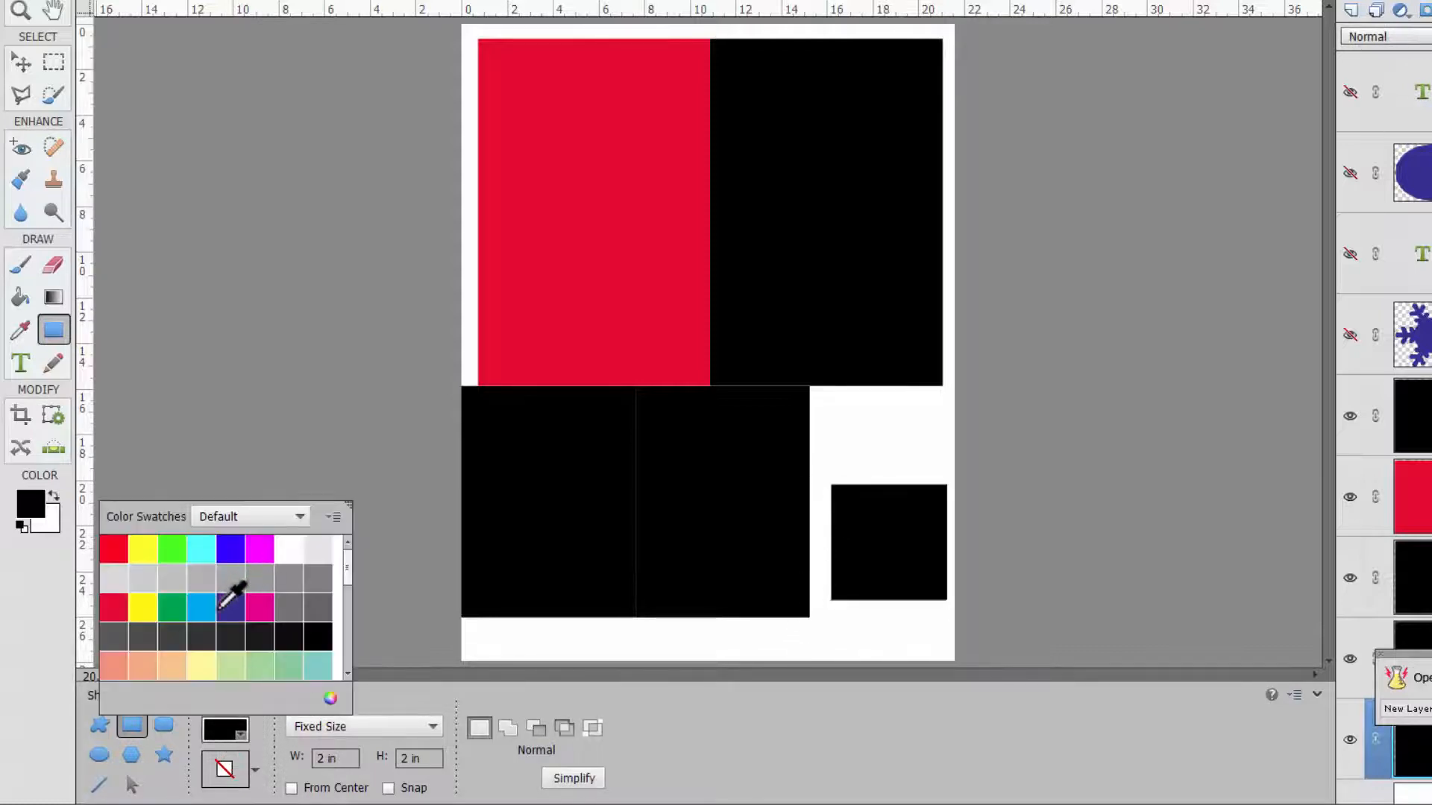
click(229, 606)
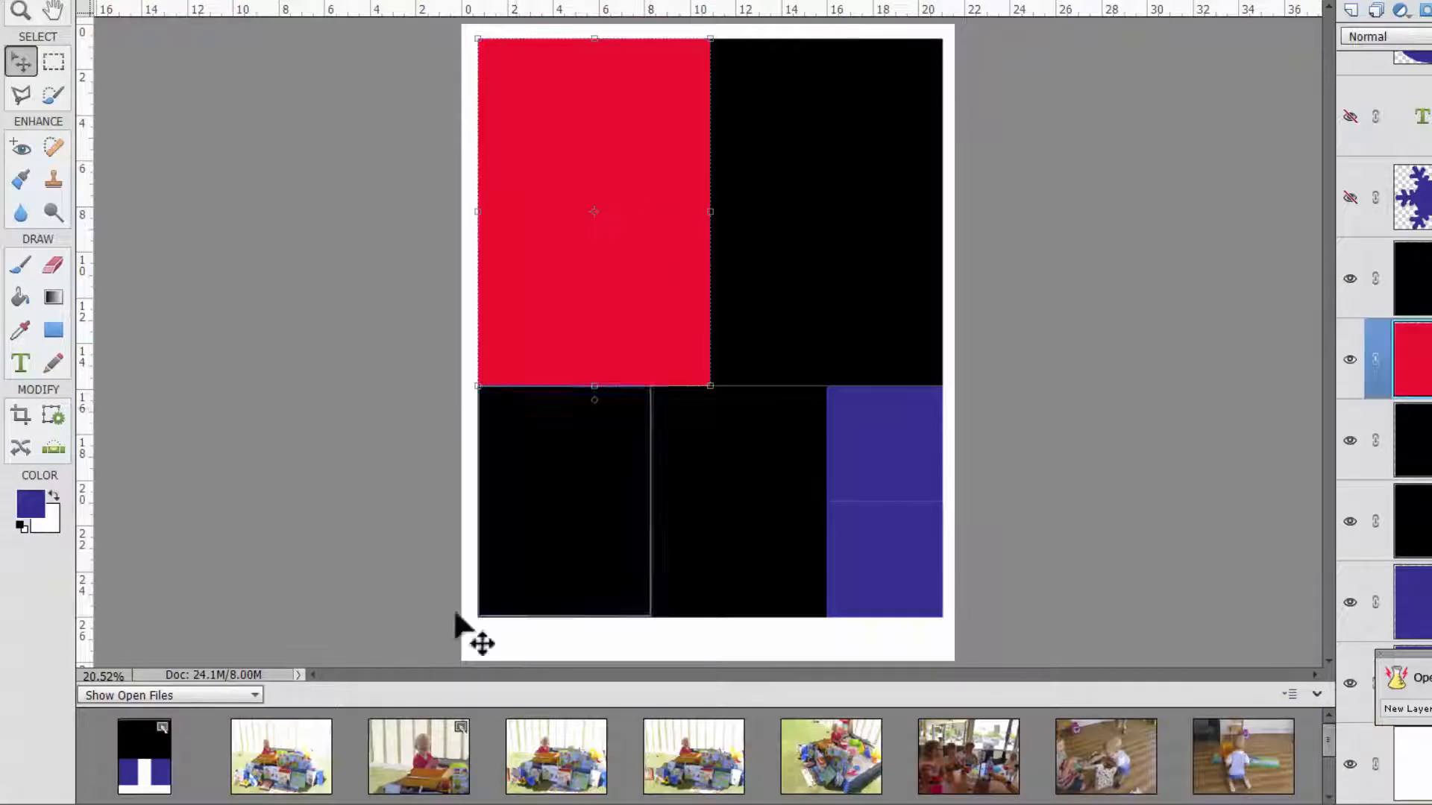
mouse_move(555, 756)
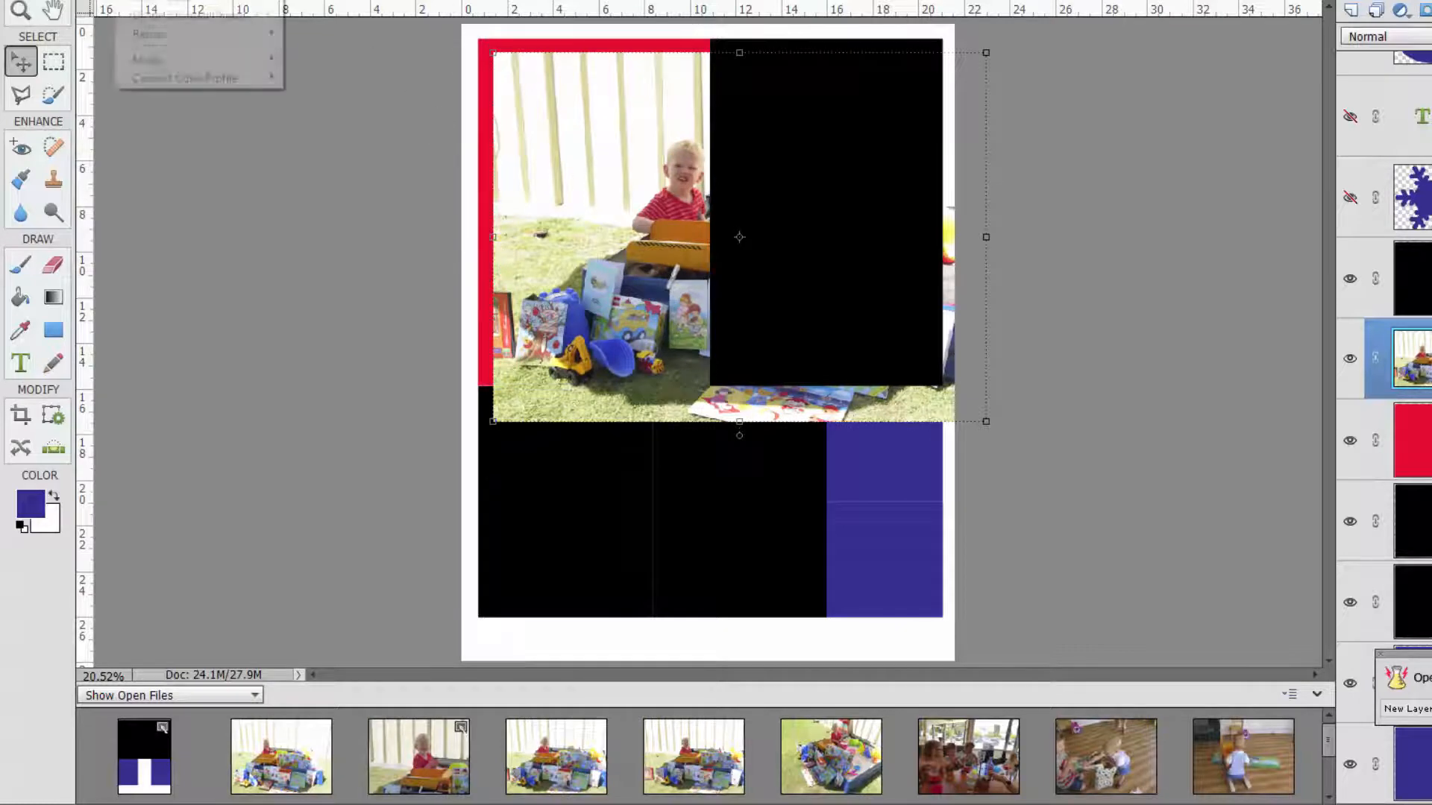
Rotate the sandbox photo sideways, then resize and shift it over the top-left spot.
click(138, 16)
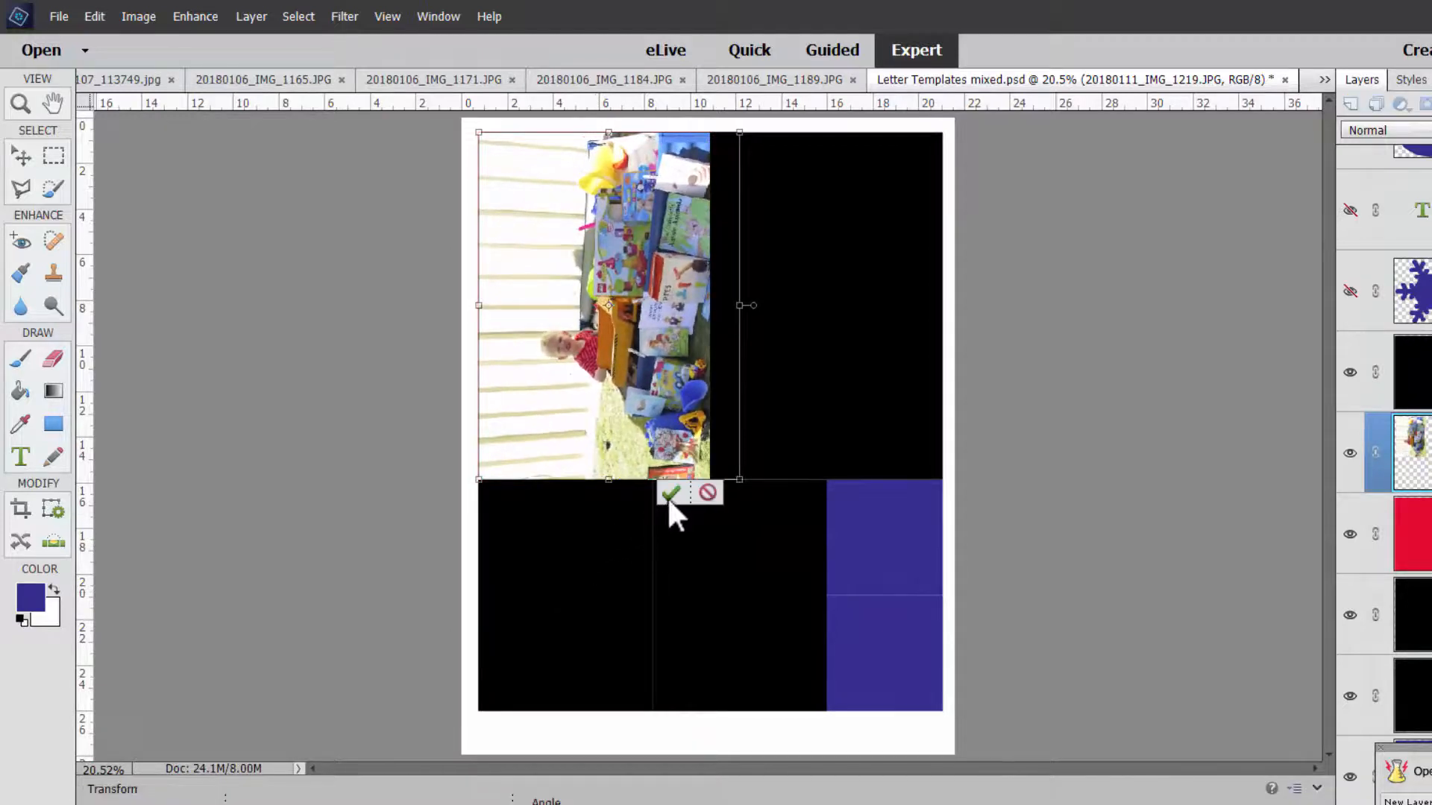
click(671, 493)
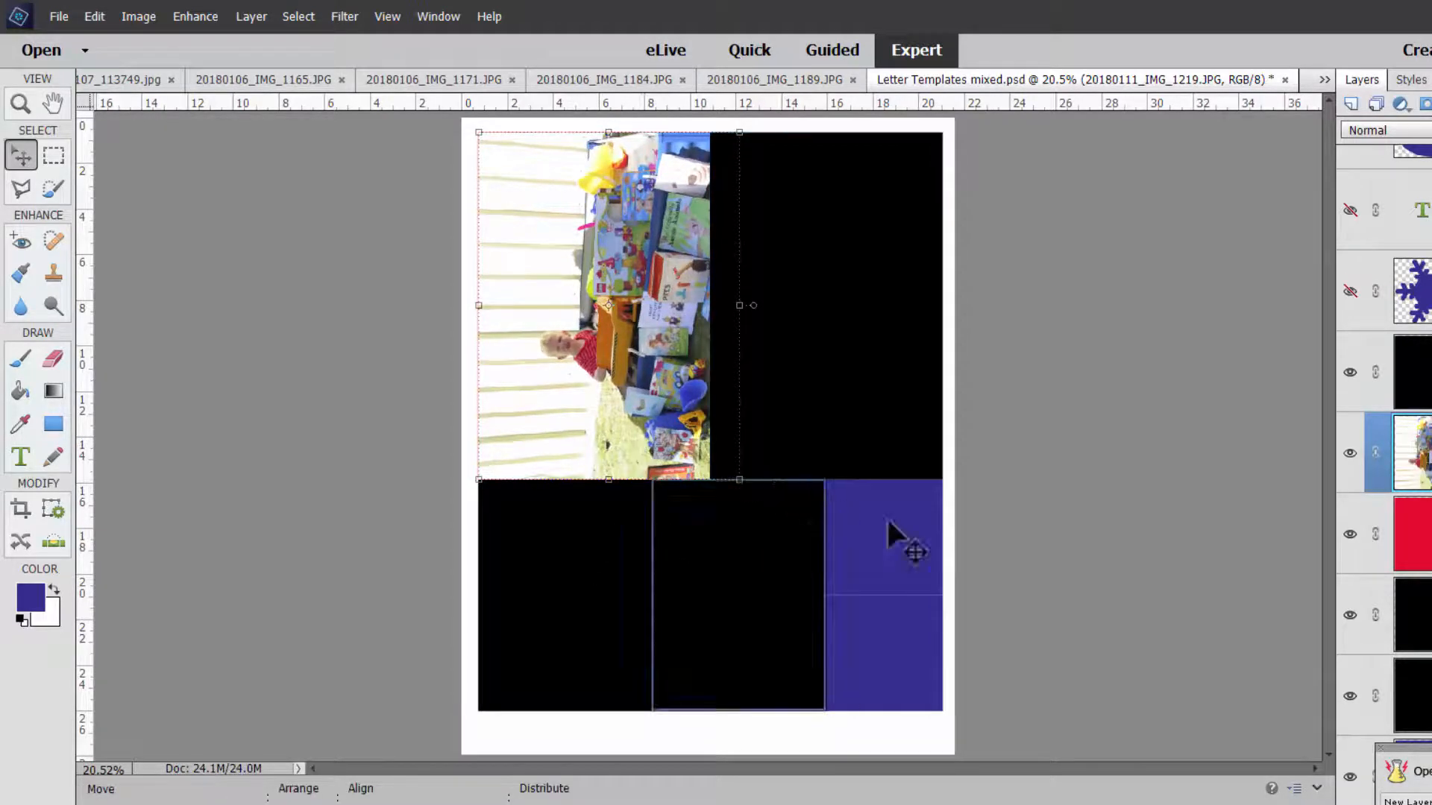
click(245, 16)
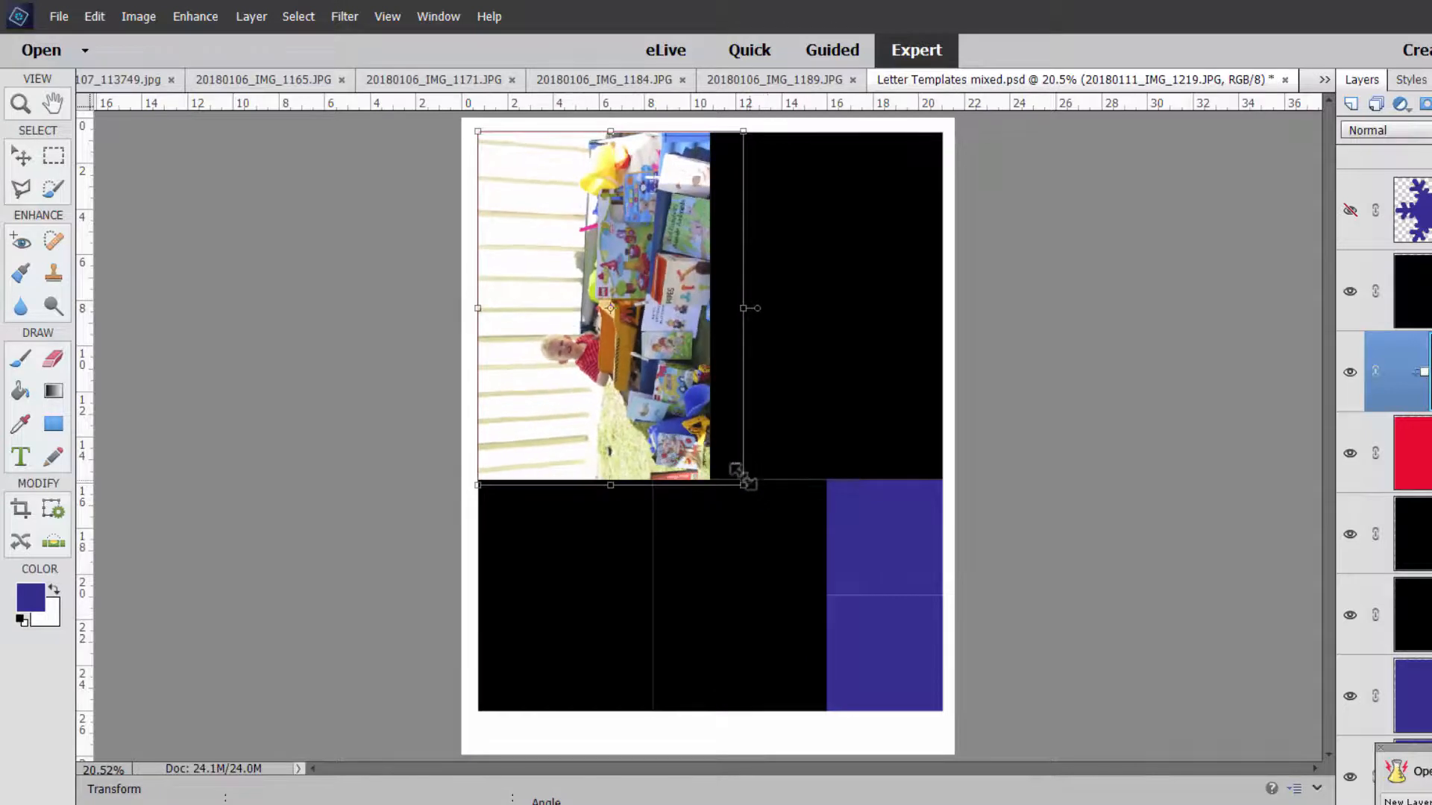
drag(747, 479, 711, 484)
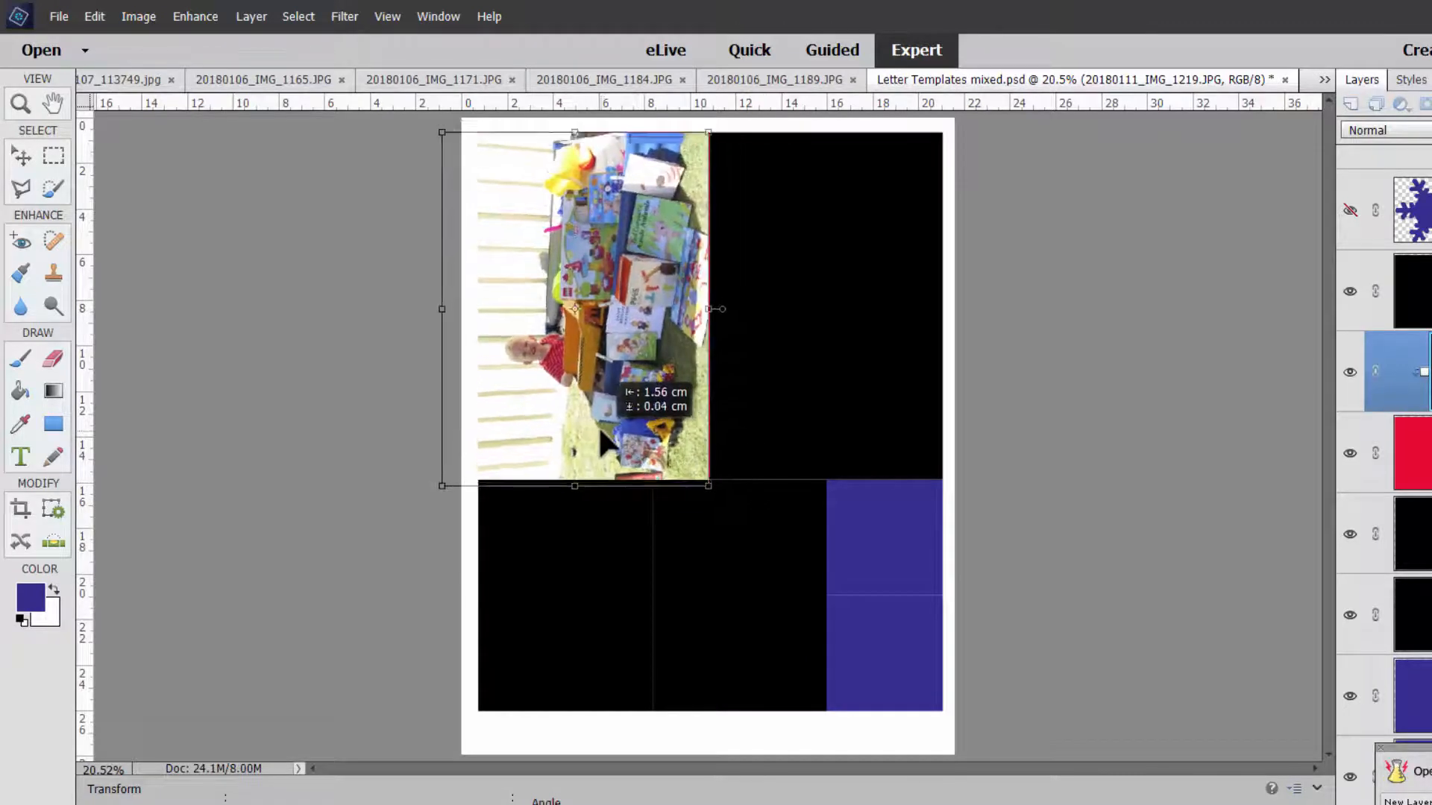
drag(711, 309, 711, 309)
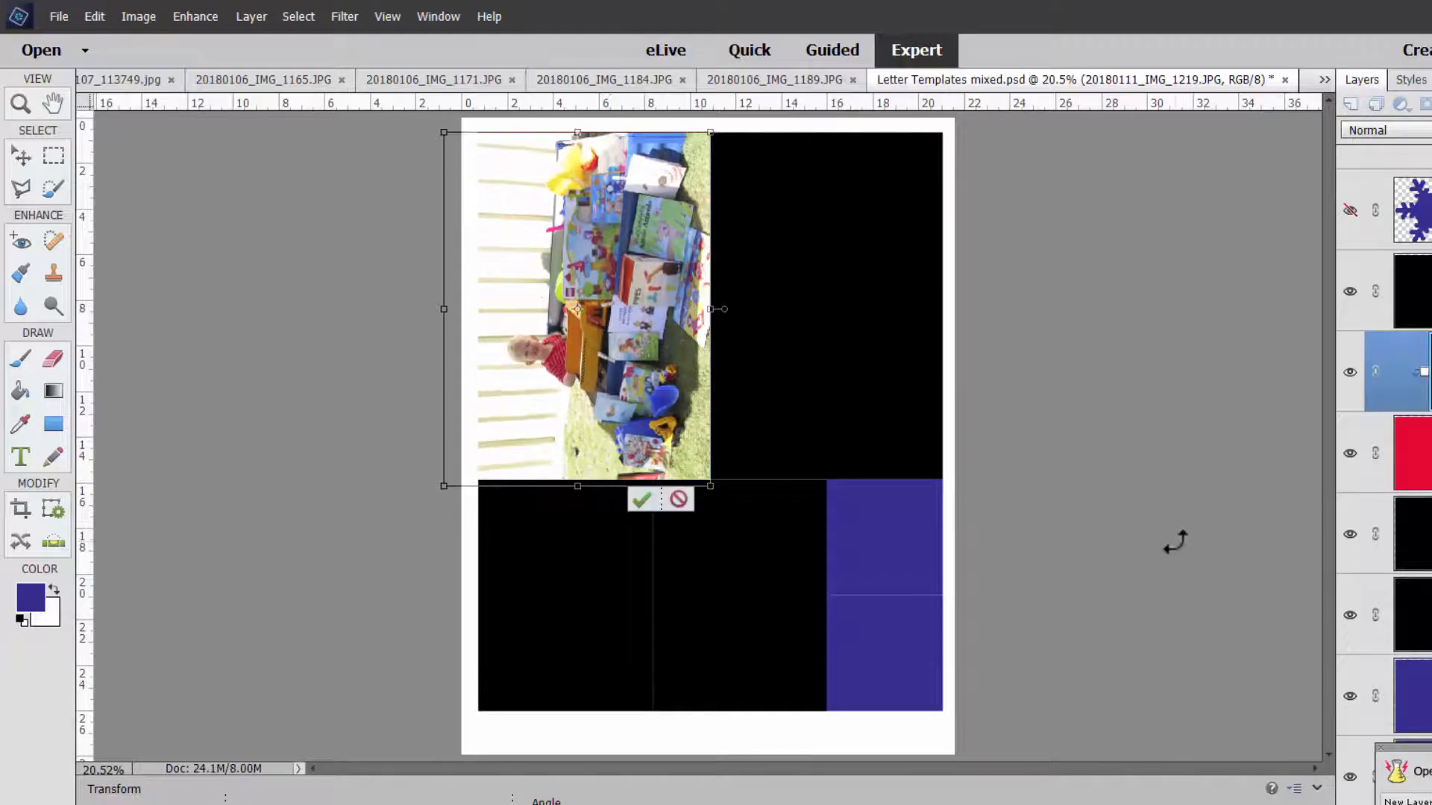
click(639, 499)
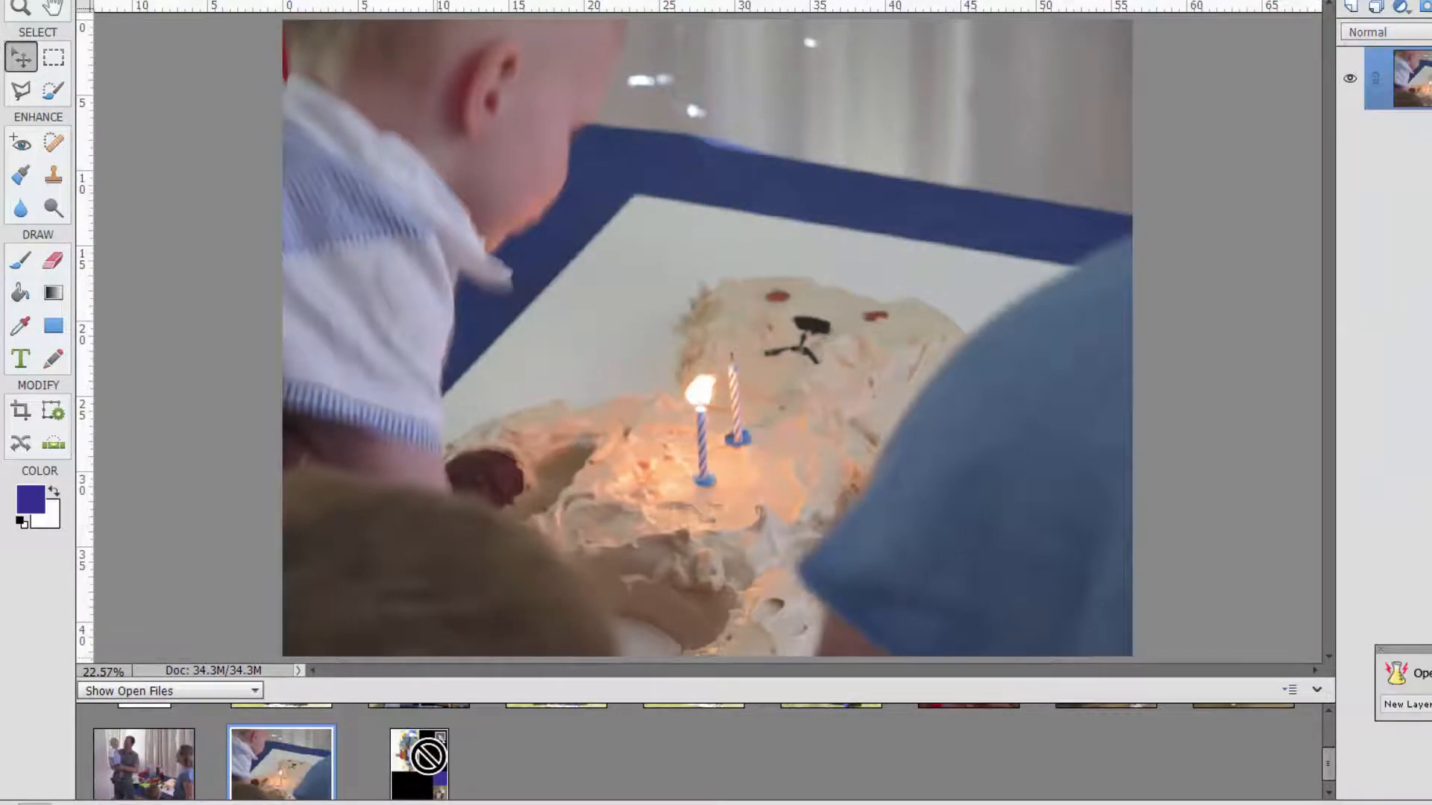
Bring the cake photo onto the template and commit its scaling.
click(418, 764)
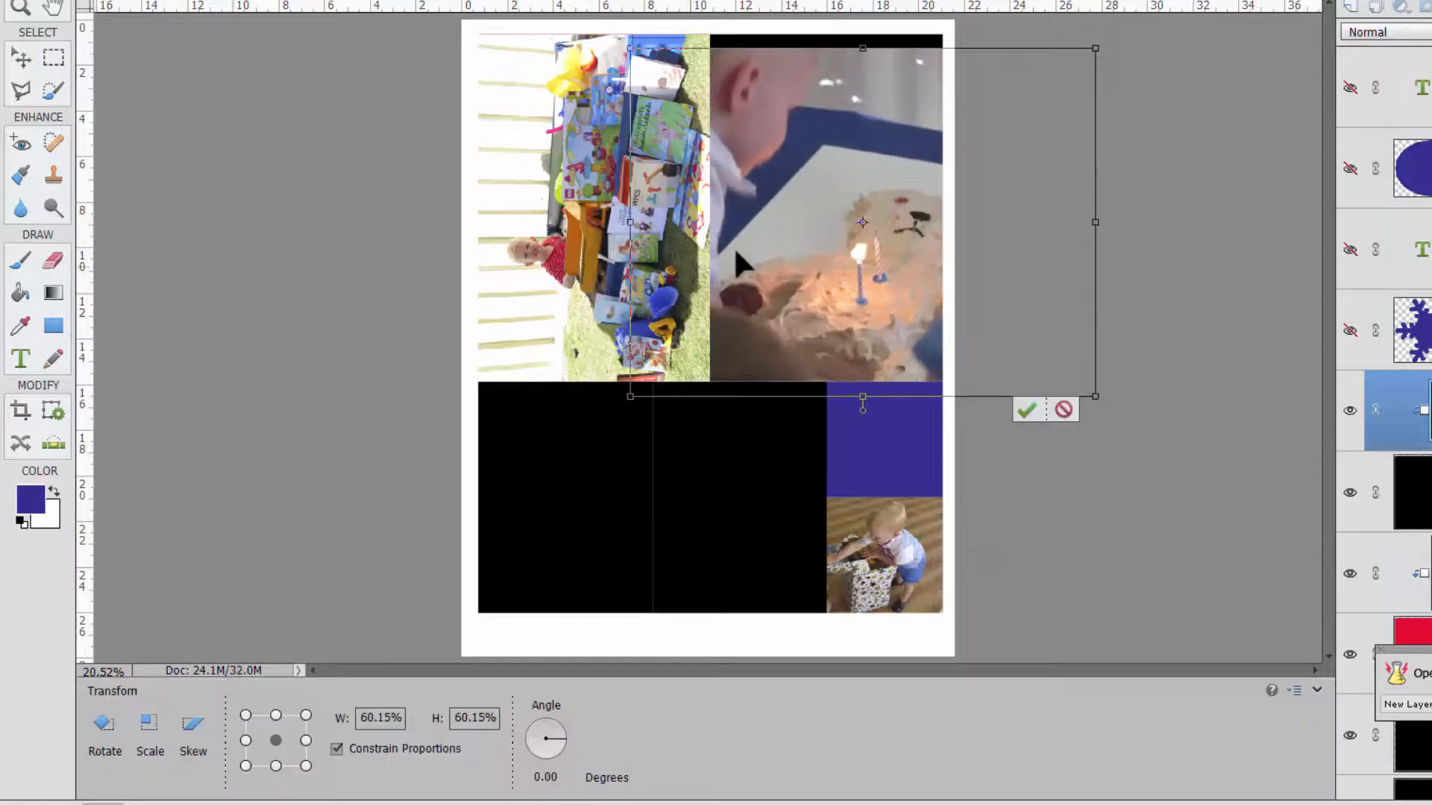
click(1025, 410)
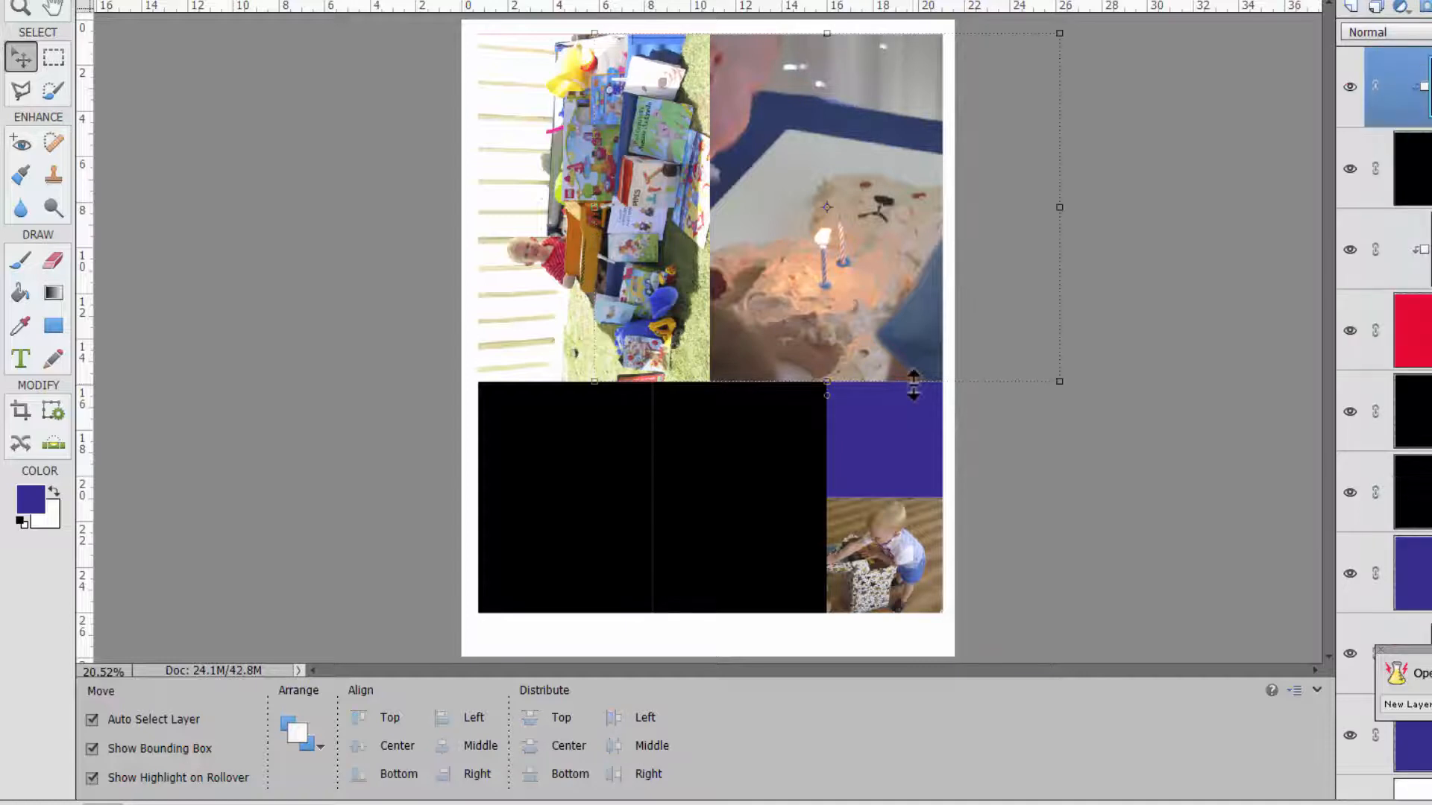
click(127, 691)
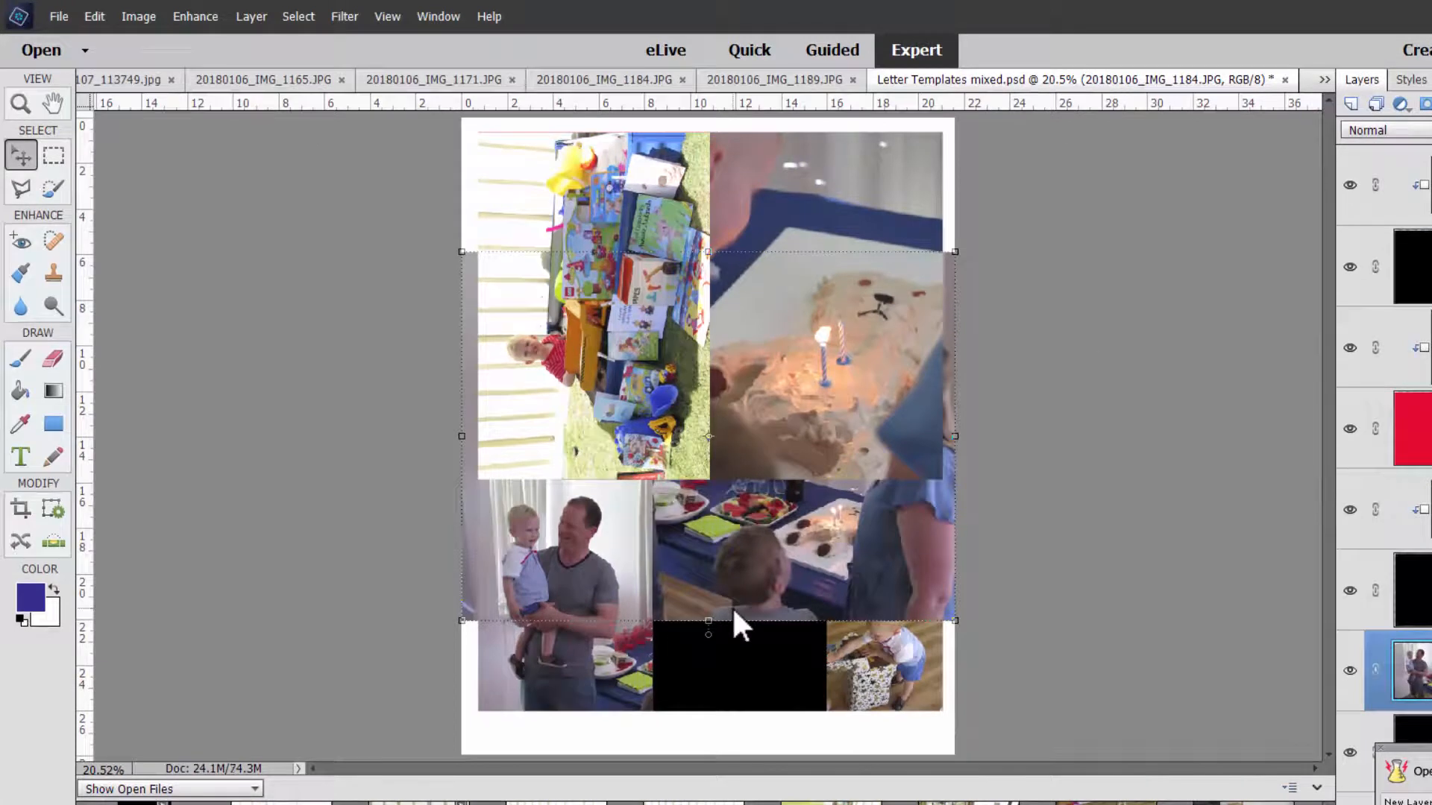
Rotate the party photo layer sideways and return to the letter template.
click(138, 16)
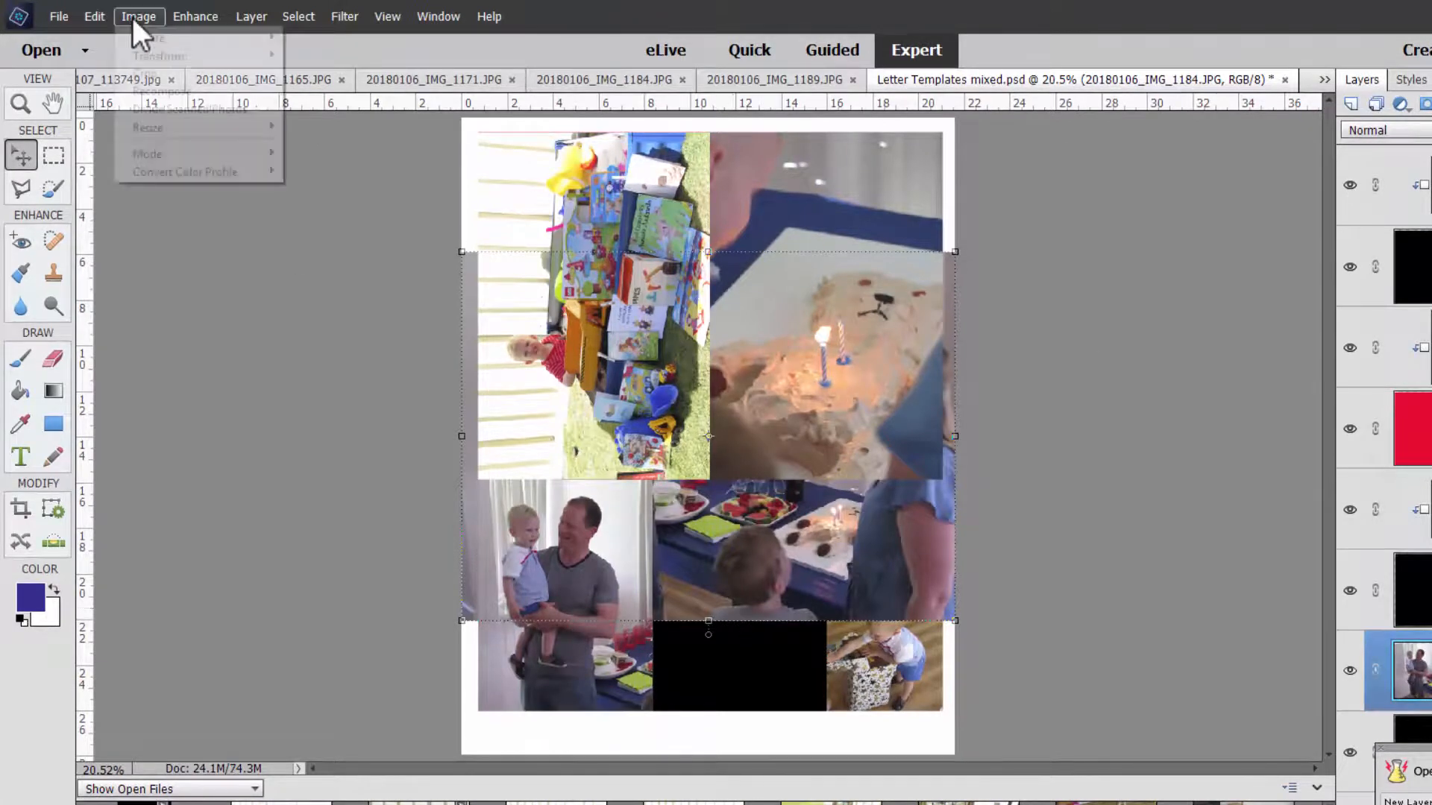
mouse_move(148, 37)
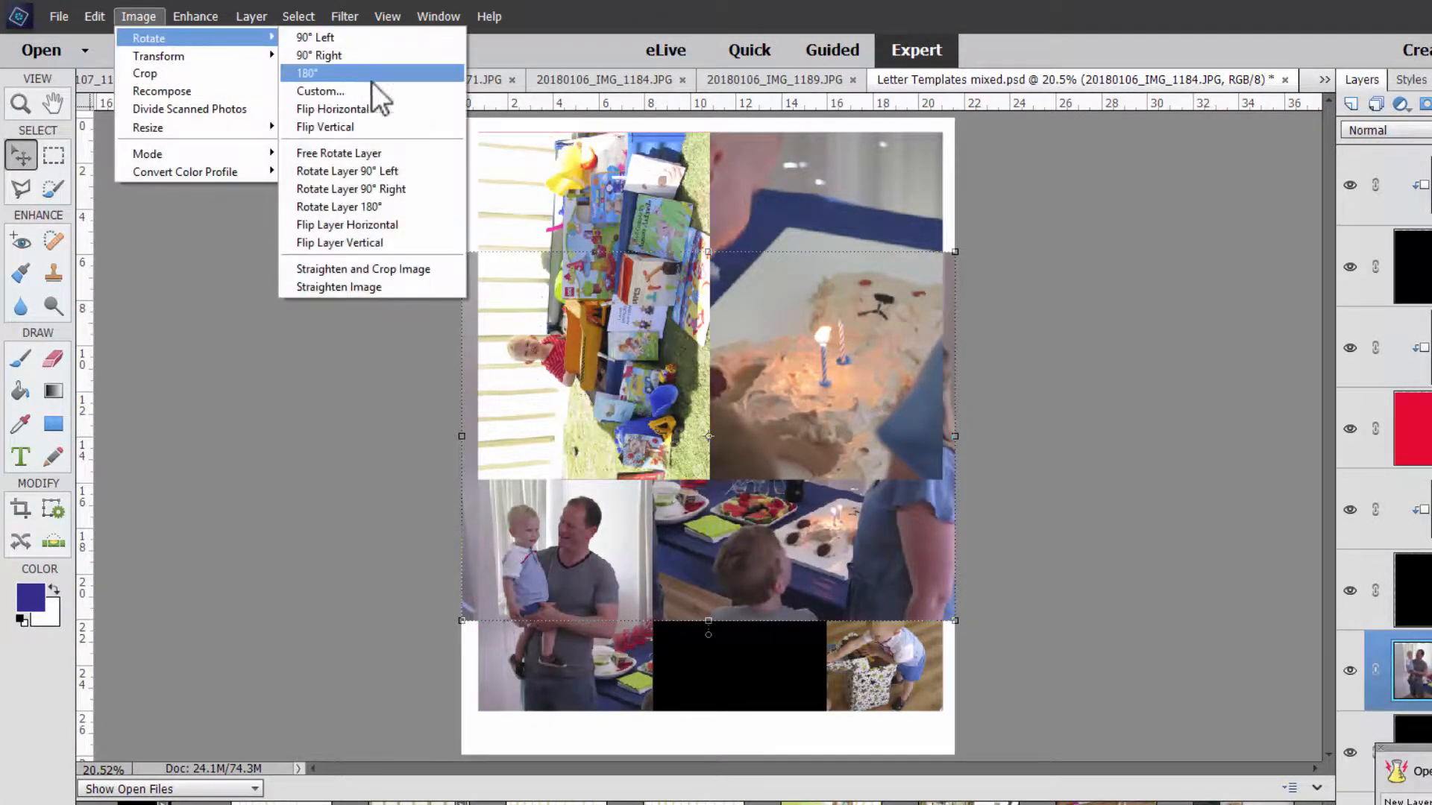
click(307, 73)
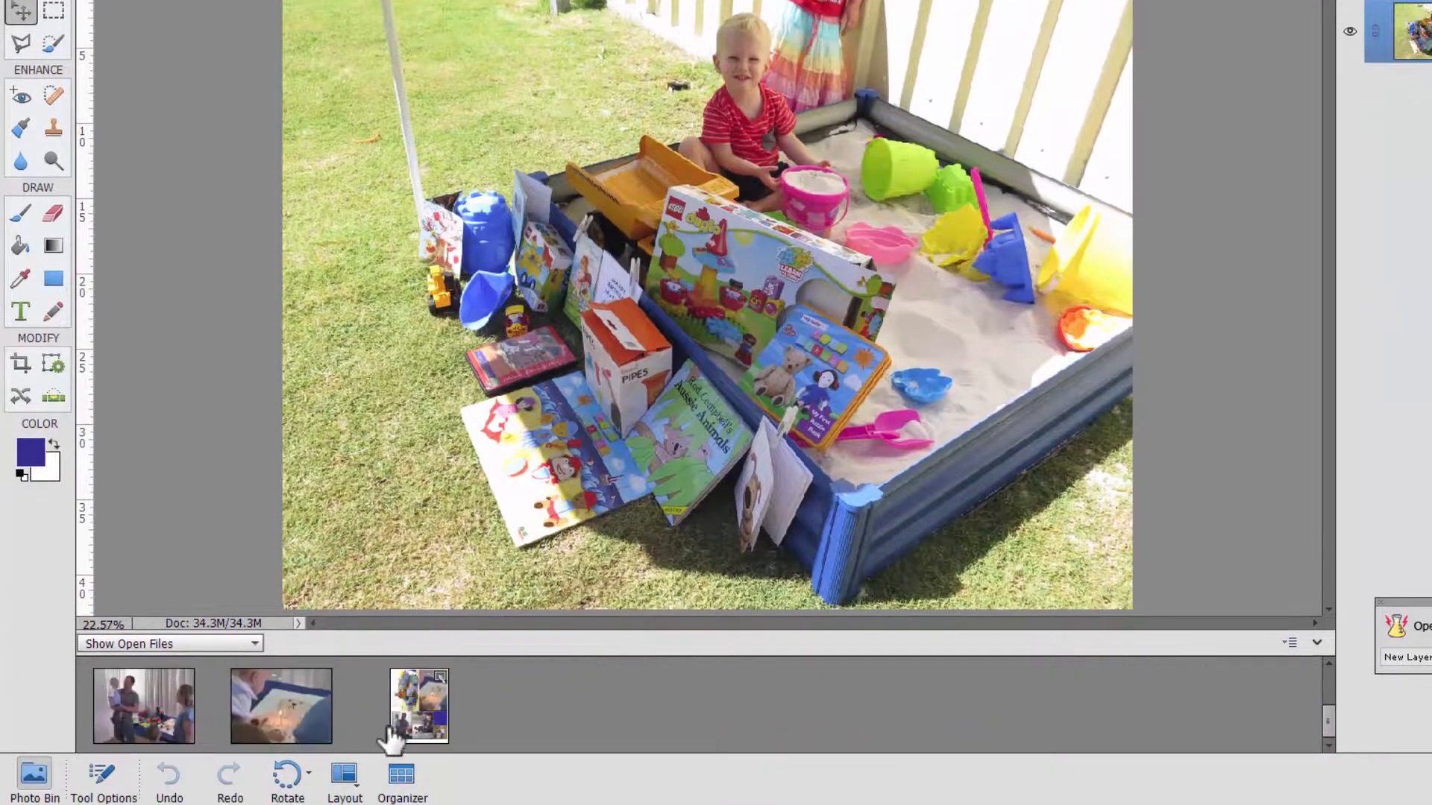
click(418, 706)
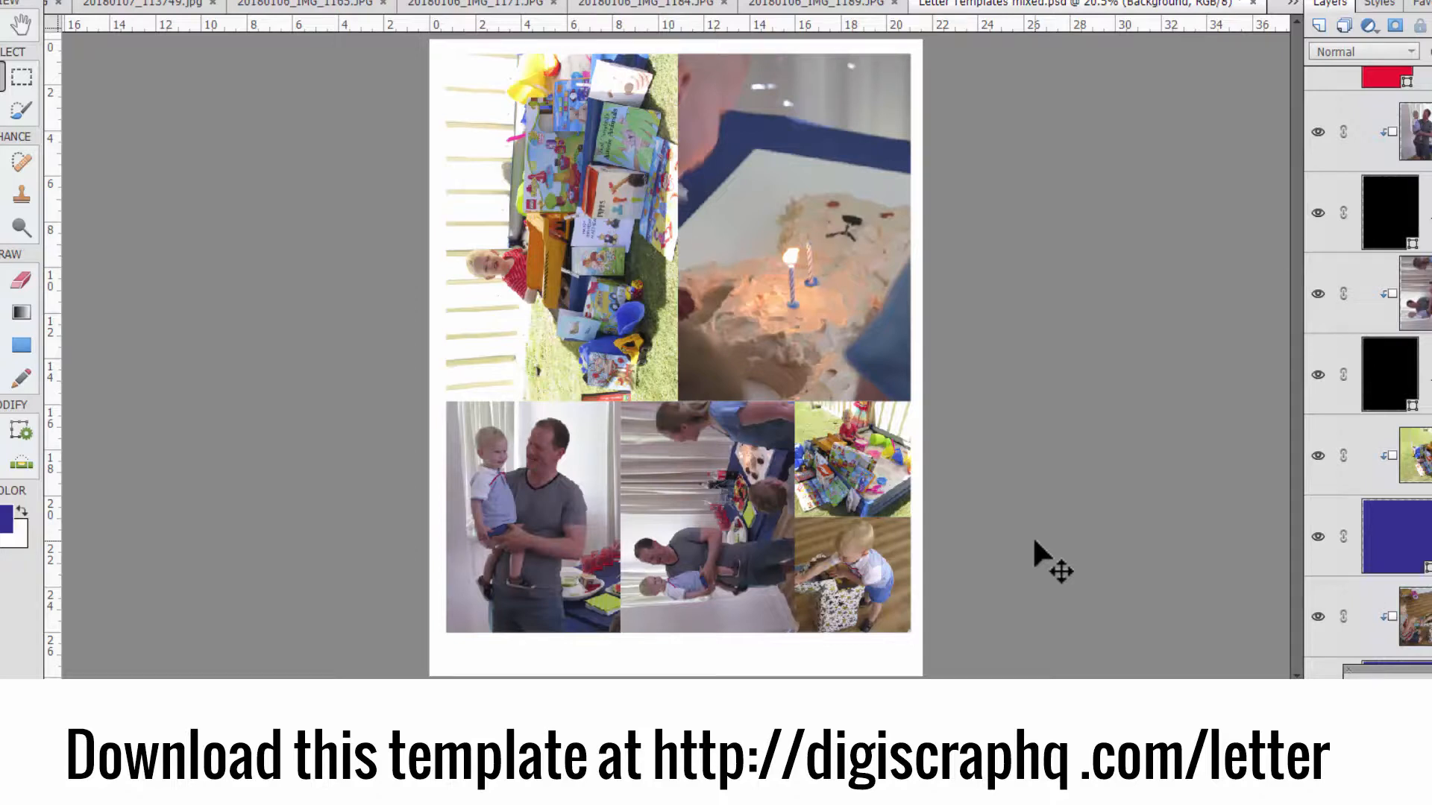
mouse_move(110, 133)
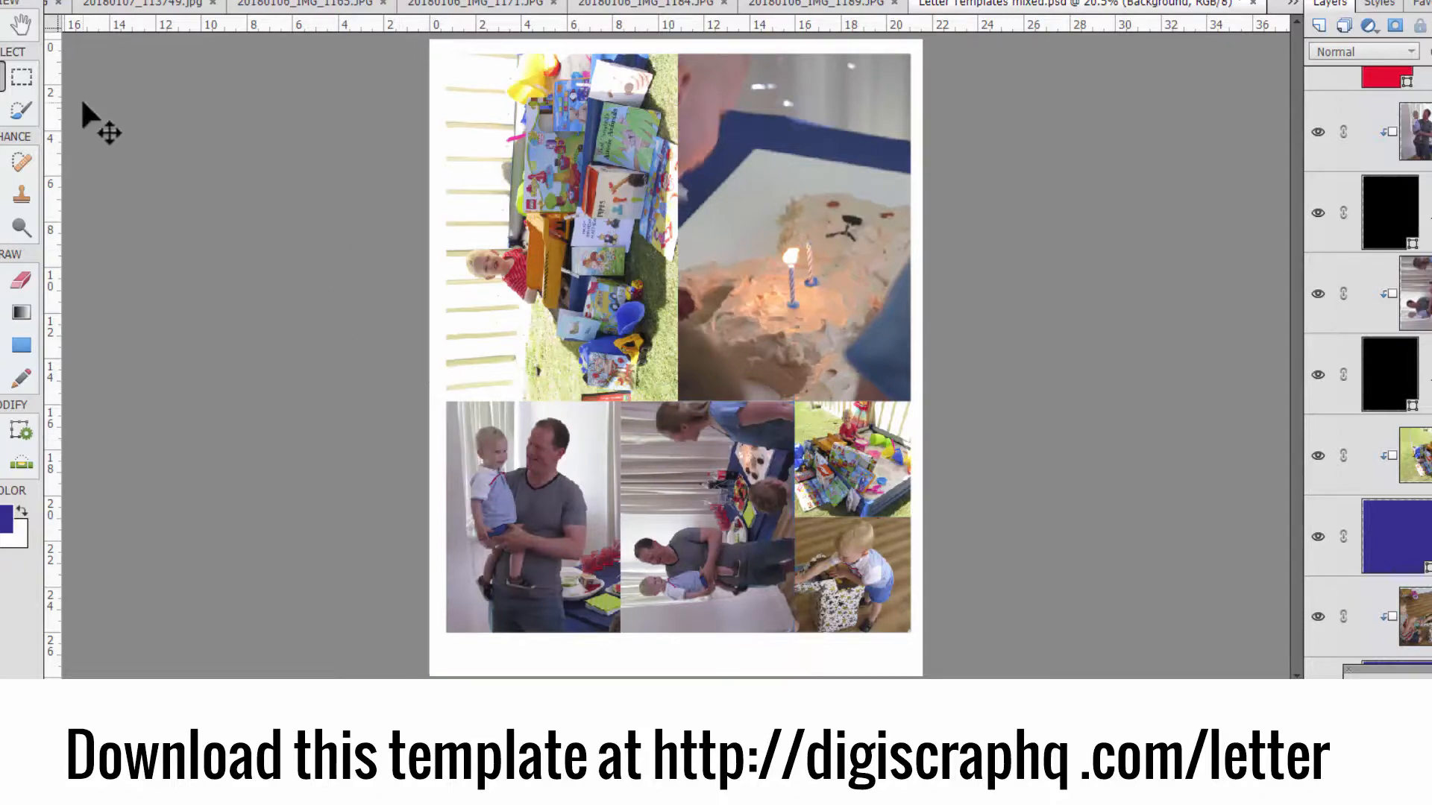